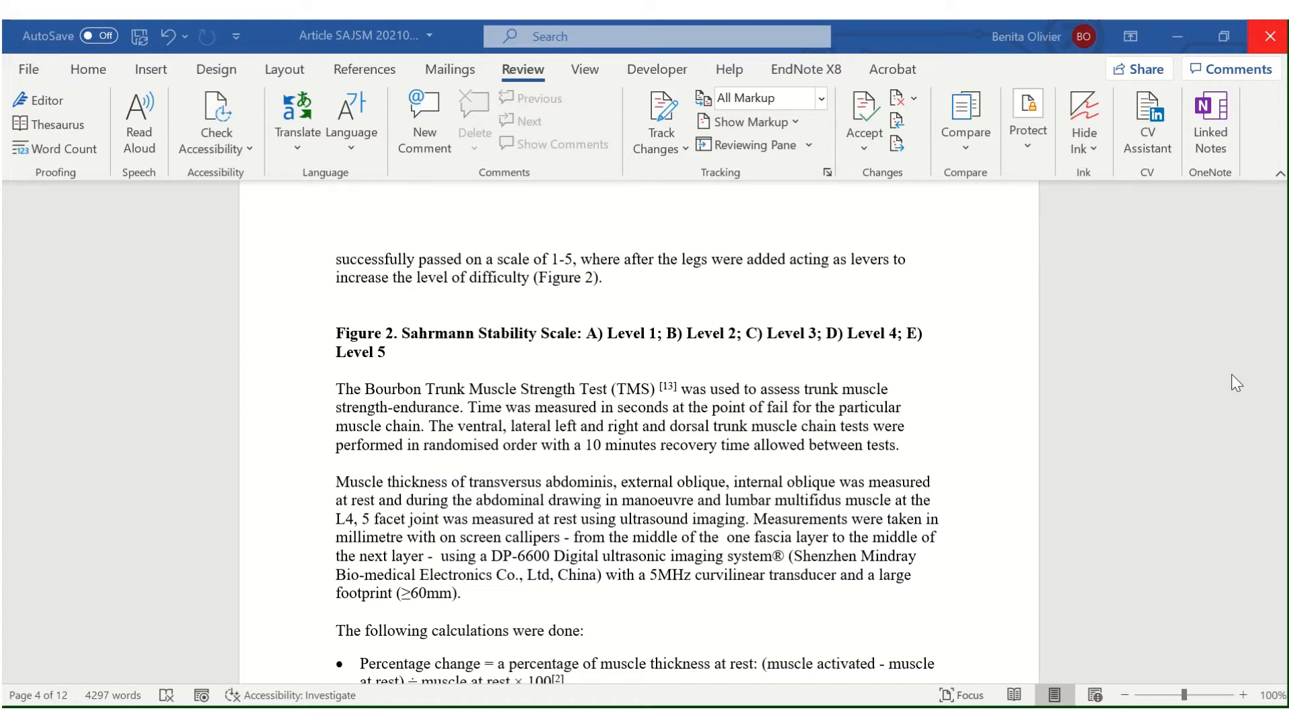
pyautogui.moveTo(572, 398)
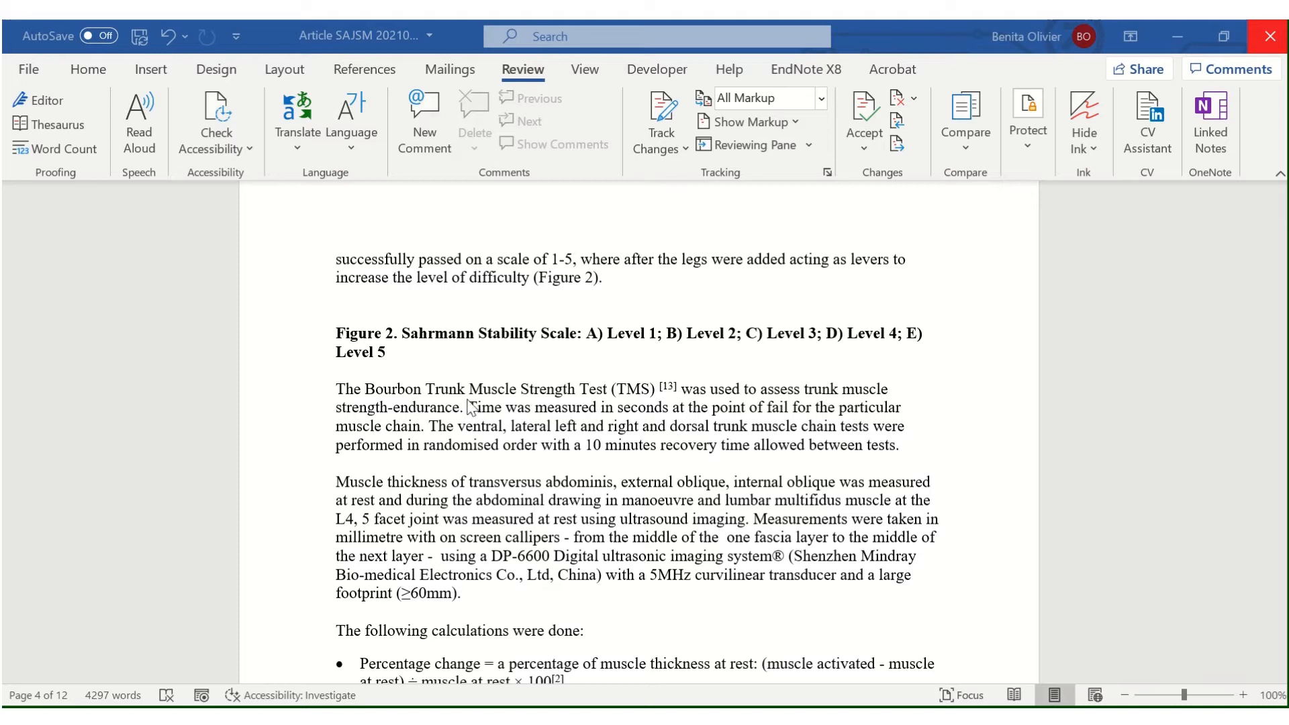
pyautogui.moveTo(391, 407)
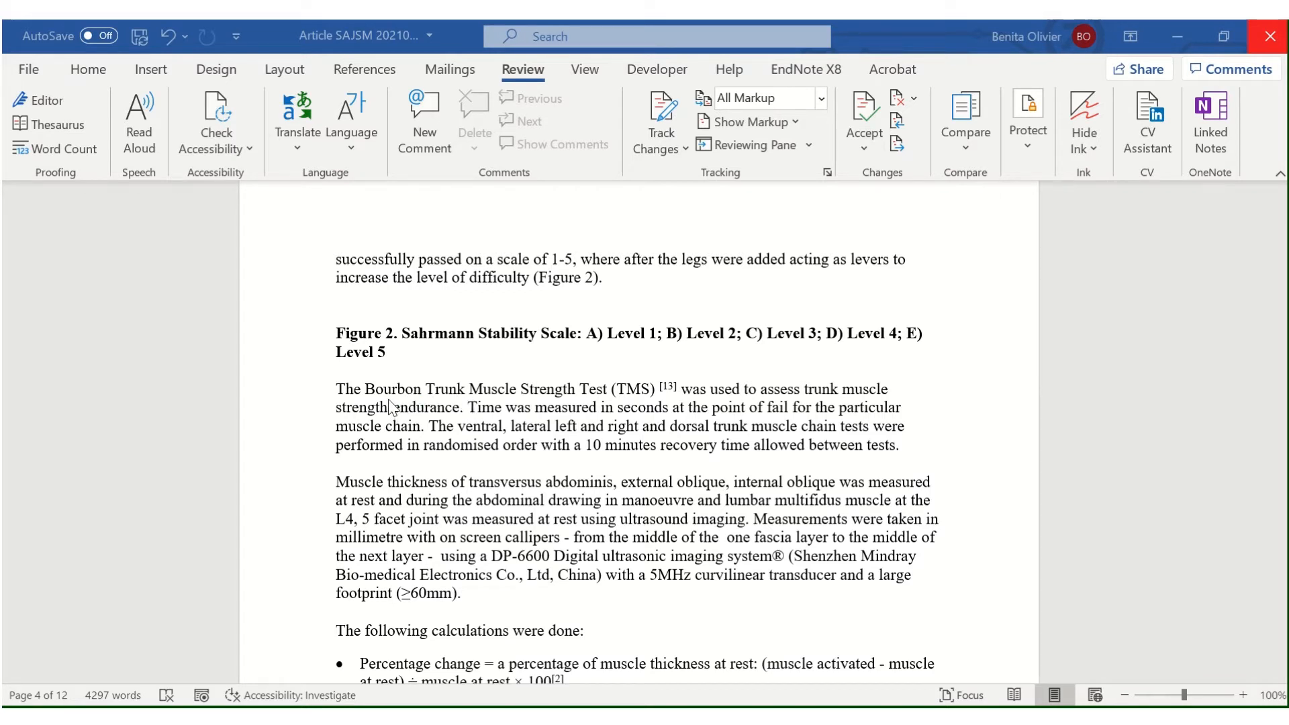
pyautogui.moveTo(393, 404)
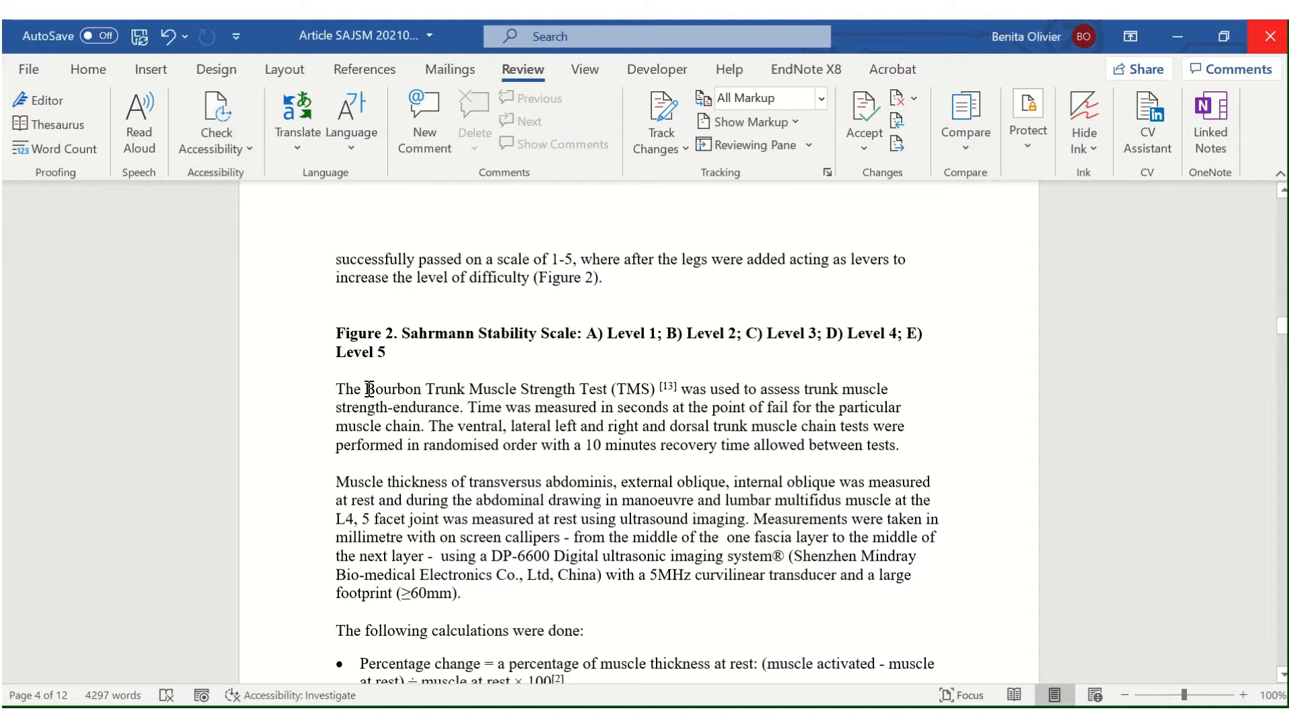
# Step: Select the acronym TMS in the Bourbon Trunk Muscle Strength Test sentence to search for it
pyautogui.moveTo(365, 390); pyautogui.dragTo(608, 390)
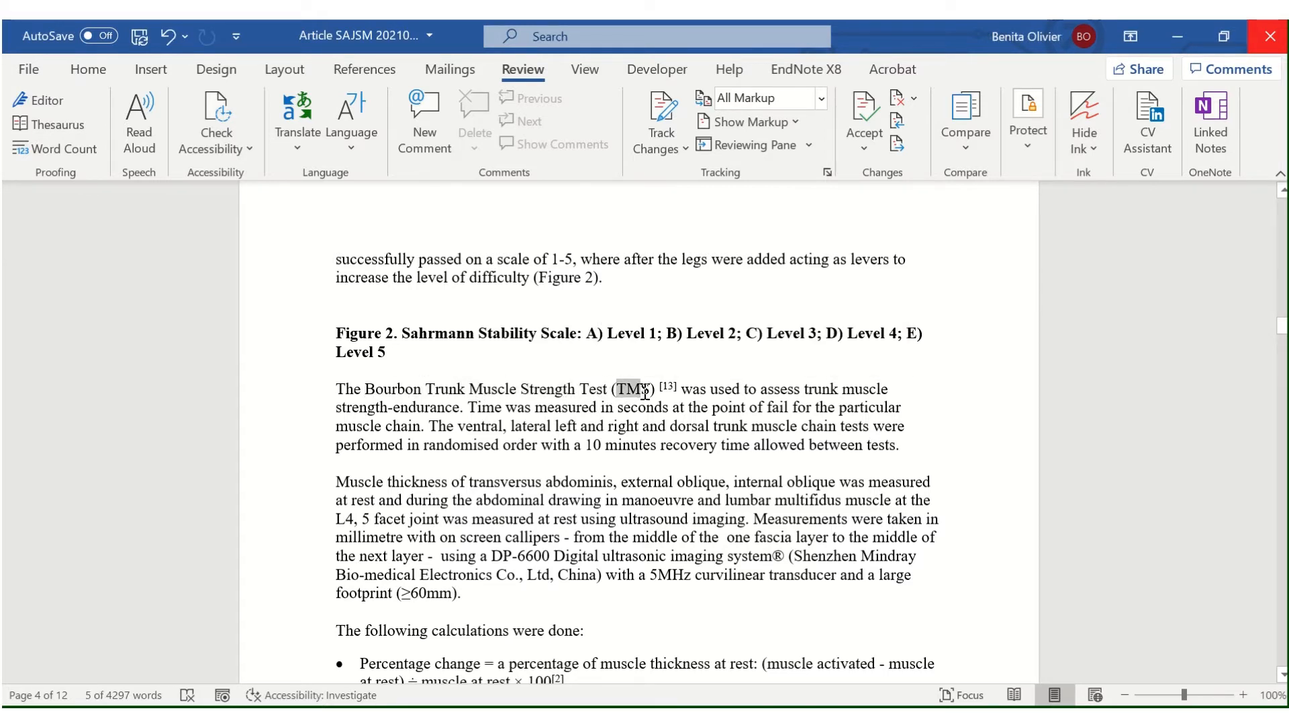
pyautogui.click(628, 390)
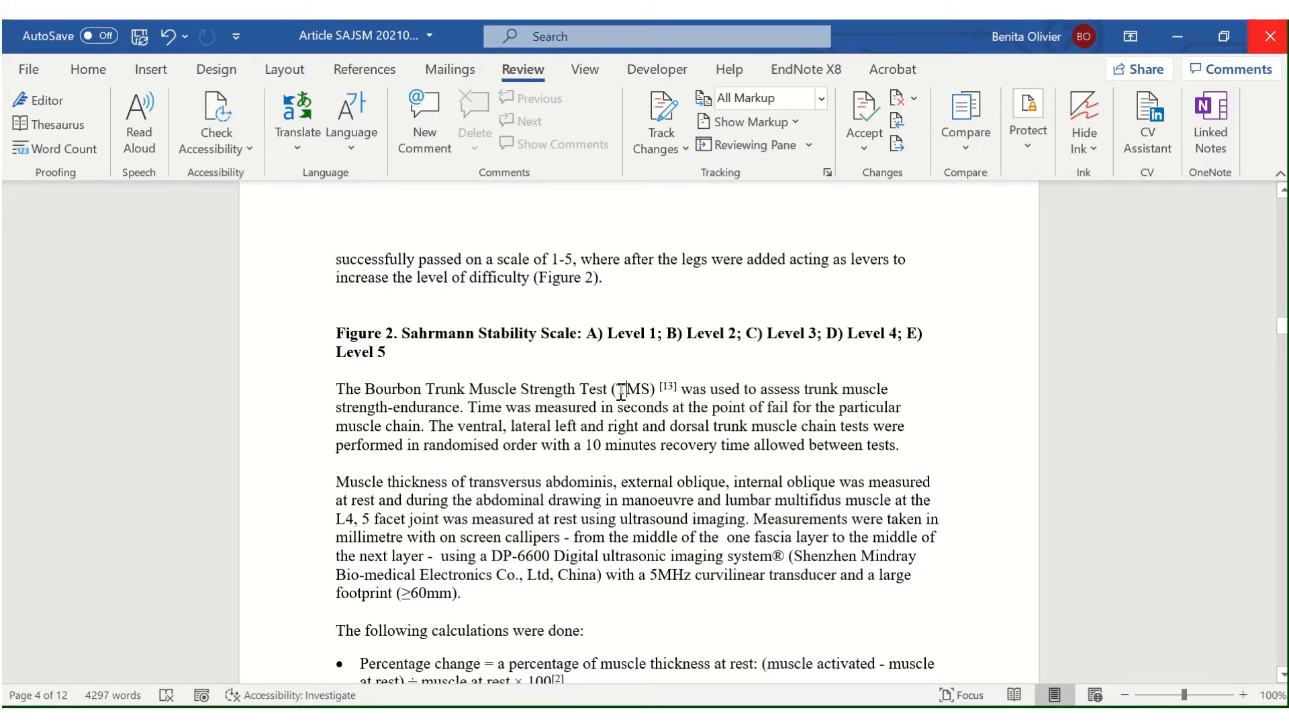
pyautogui.doubleClick(633, 390)
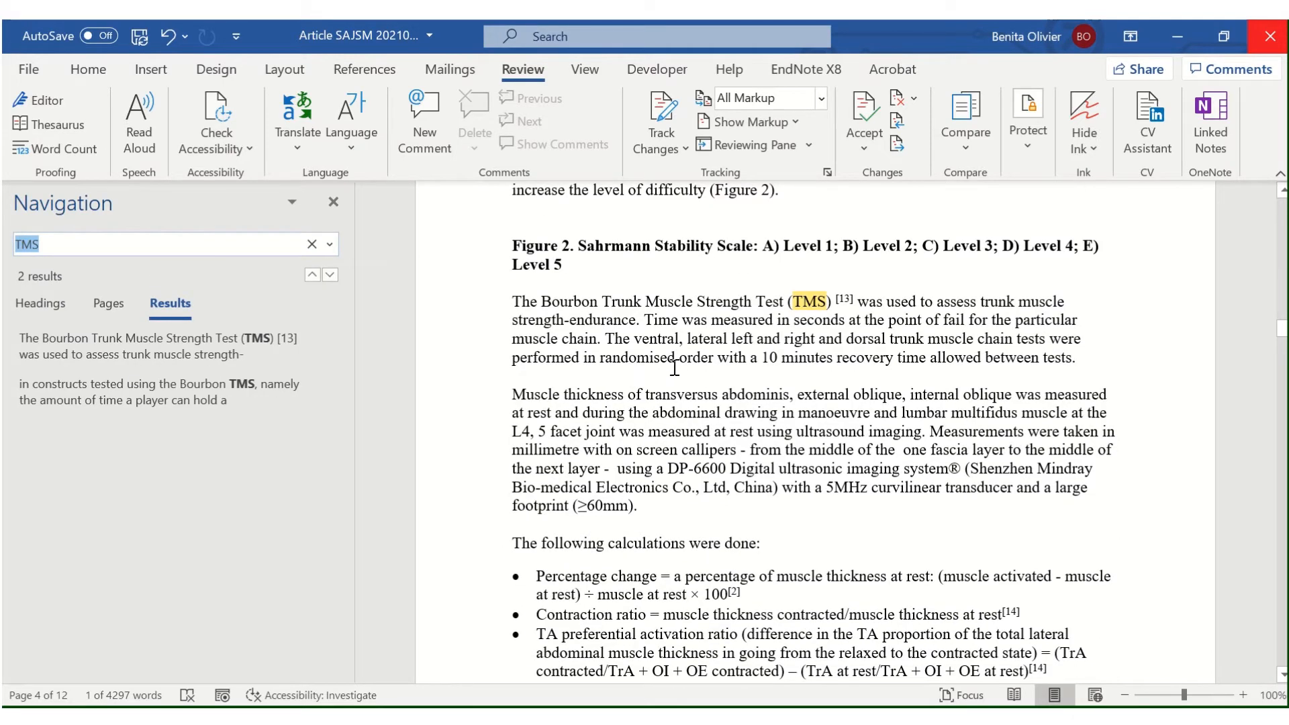
# Step: Visit both TMS matches via Find, ending back on the first one in Methods
pyautogui.click(89, 69)
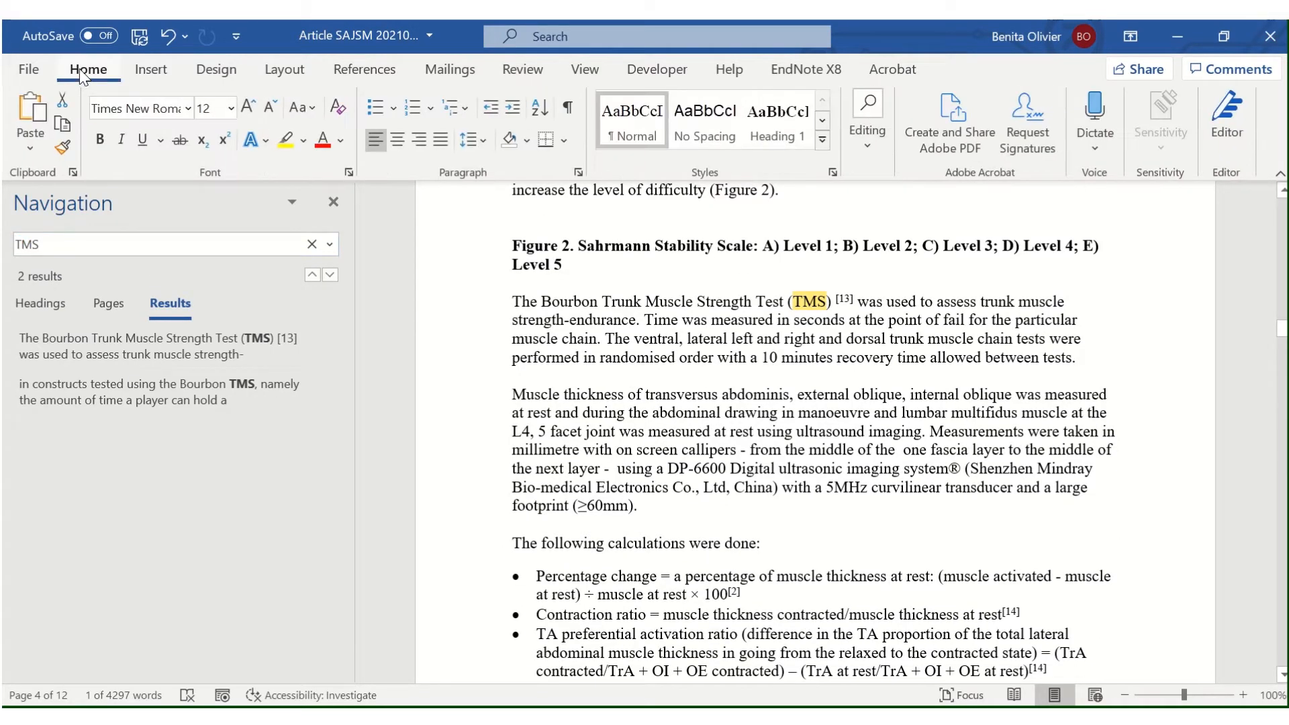
pyautogui.moveTo(868, 132)
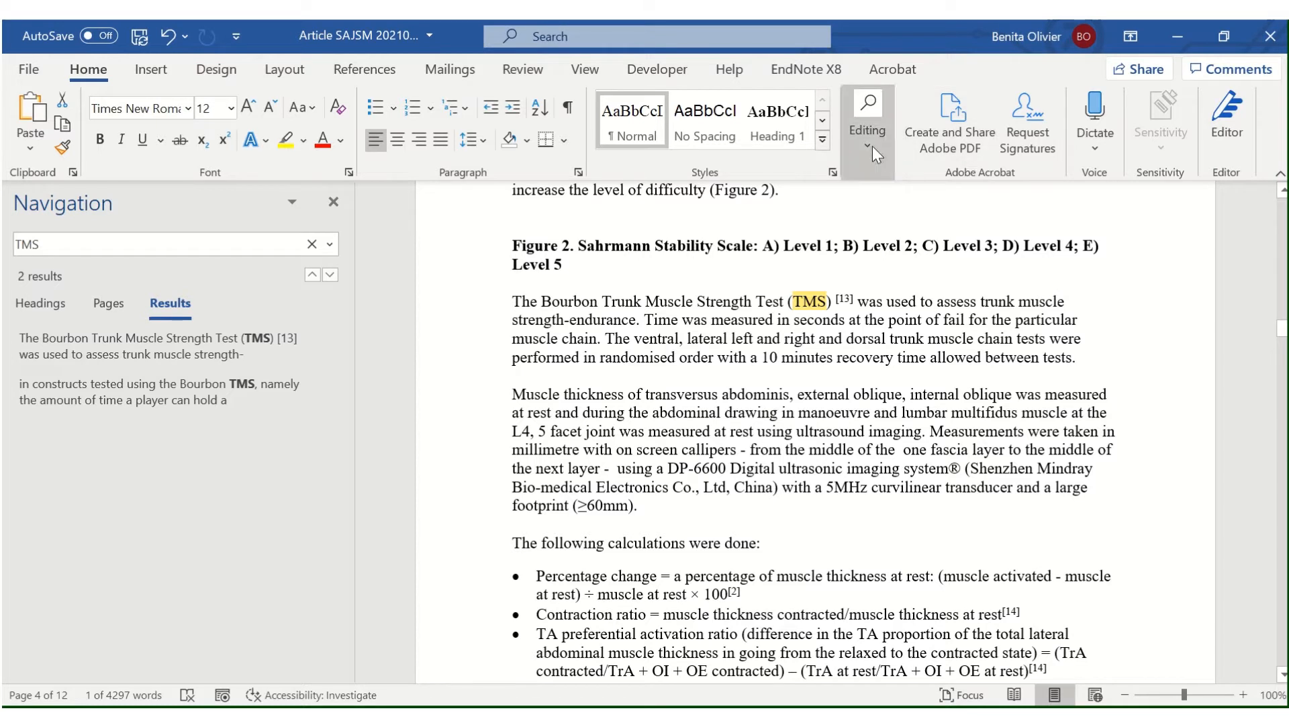
pyautogui.click(866, 123)
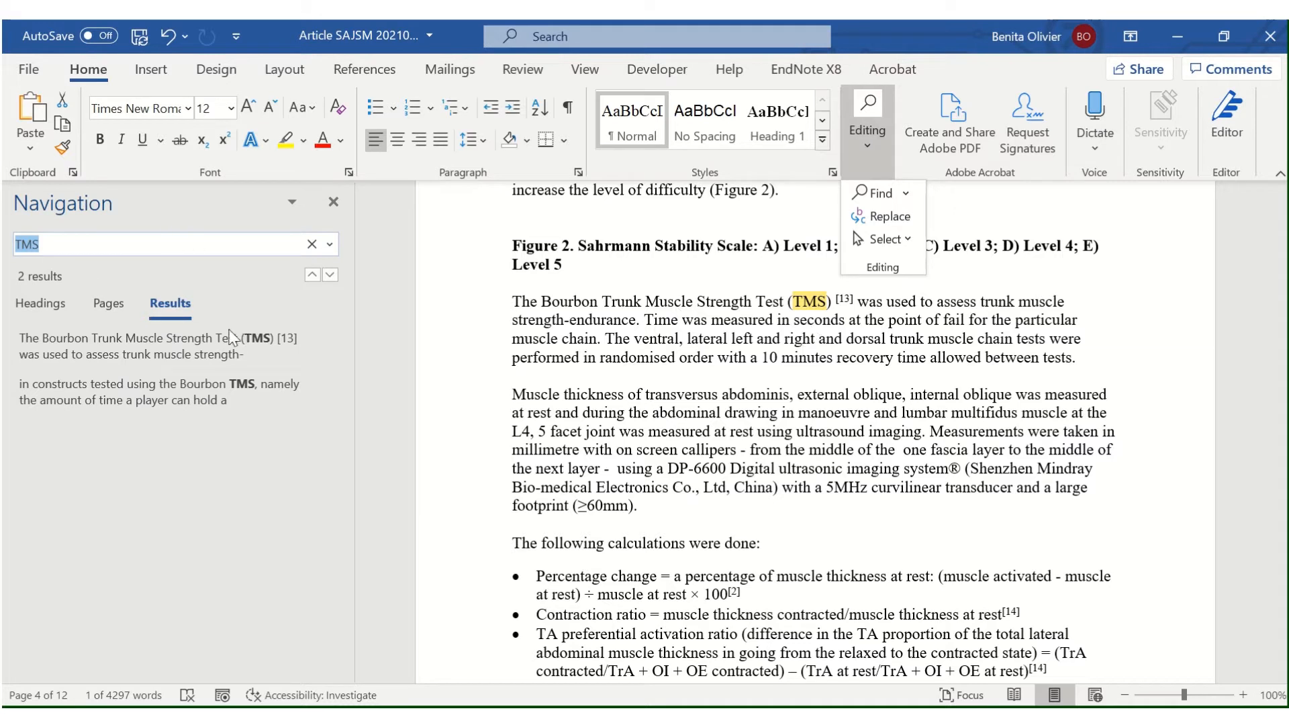
pyautogui.click(164, 345)
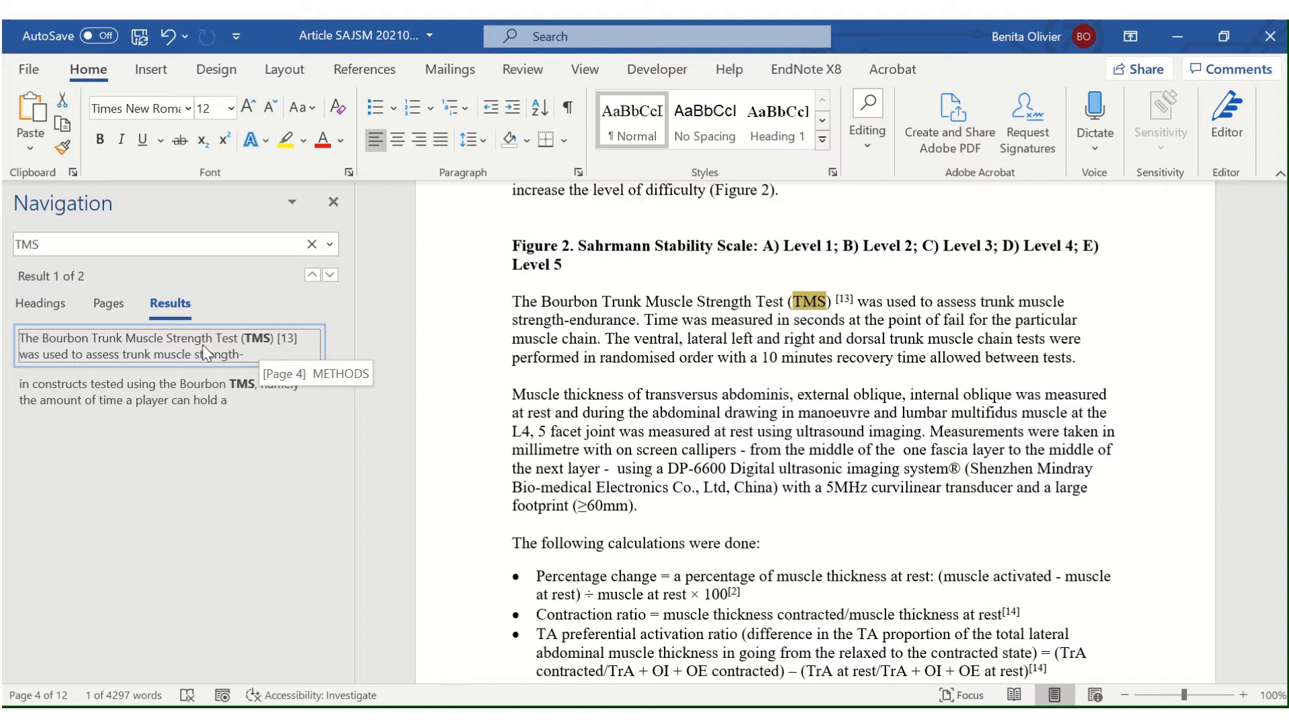
pyautogui.moveTo(258, 349)
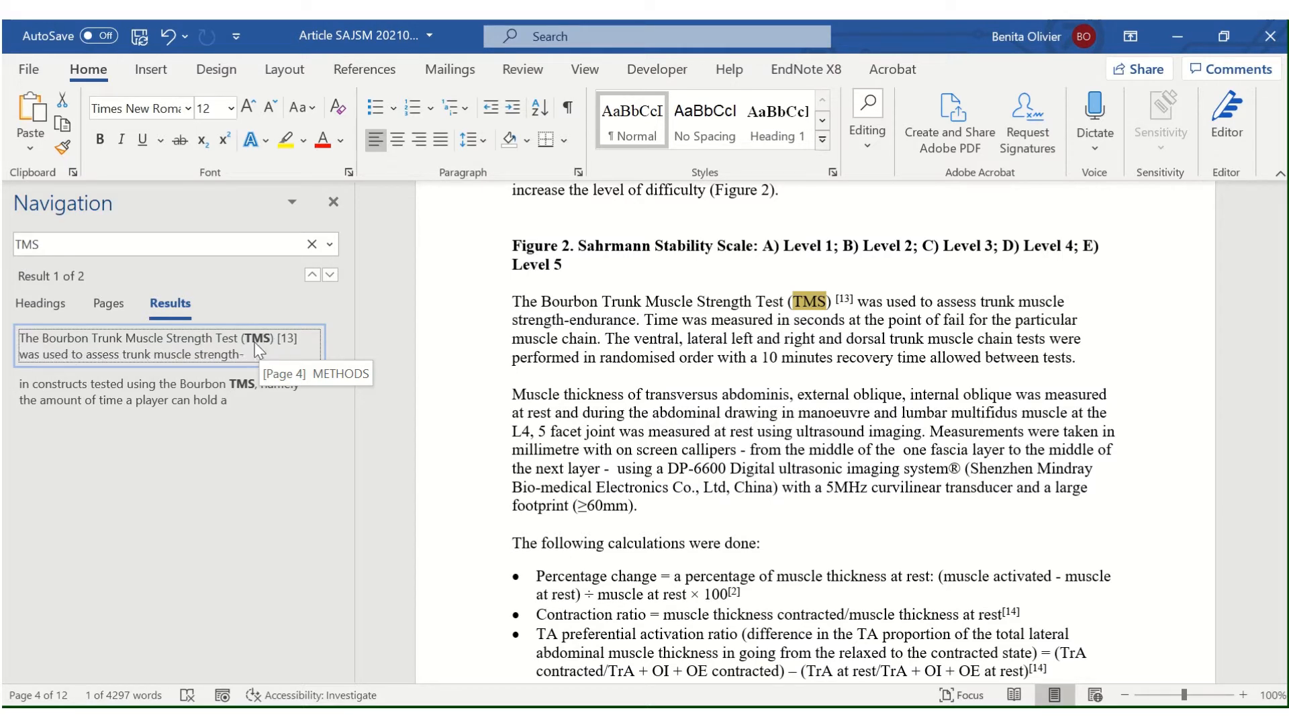
pyautogui.moveTo(127, 403)
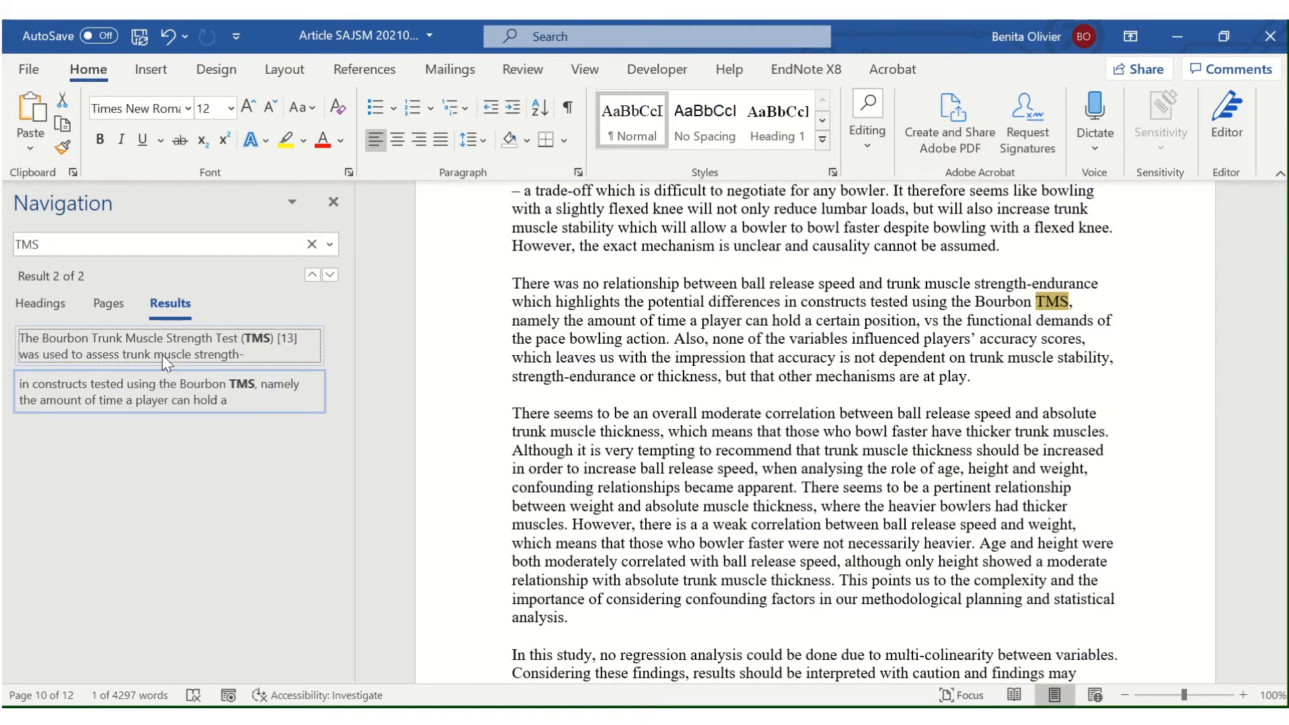
pyautogui.click(313, 274)
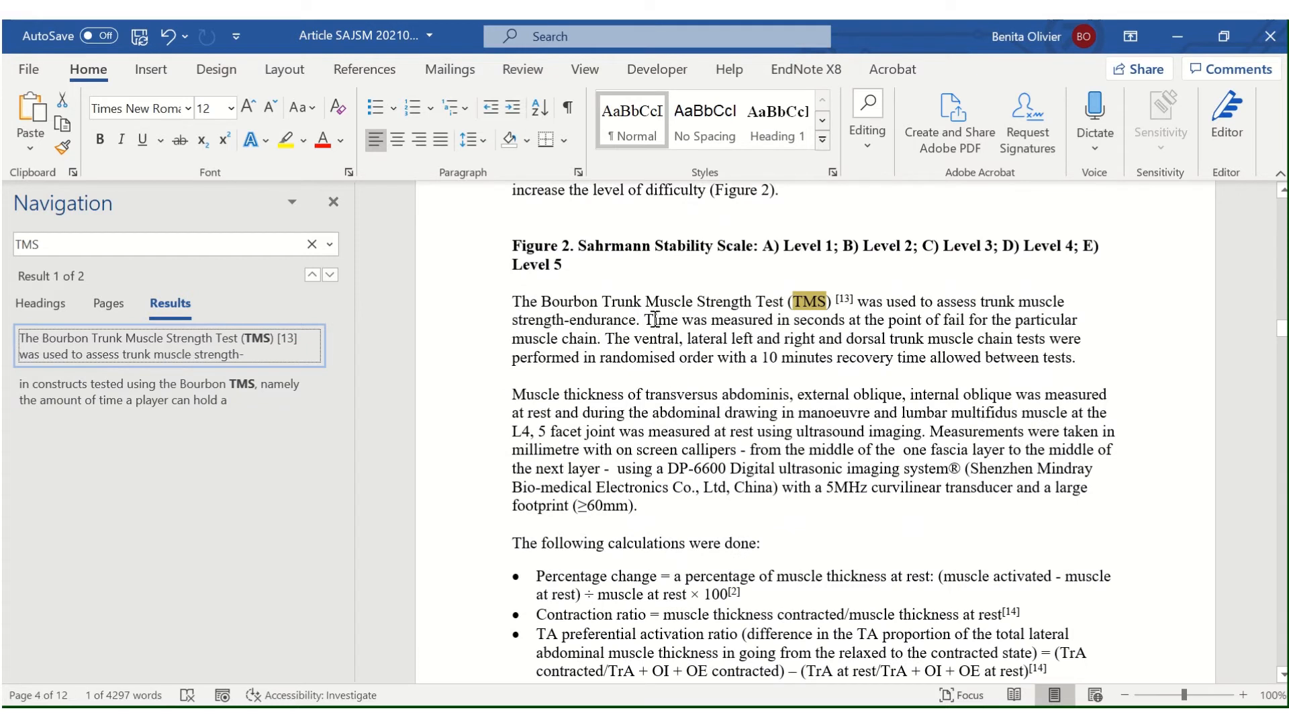
pyautogui.moveTo(647, 294)
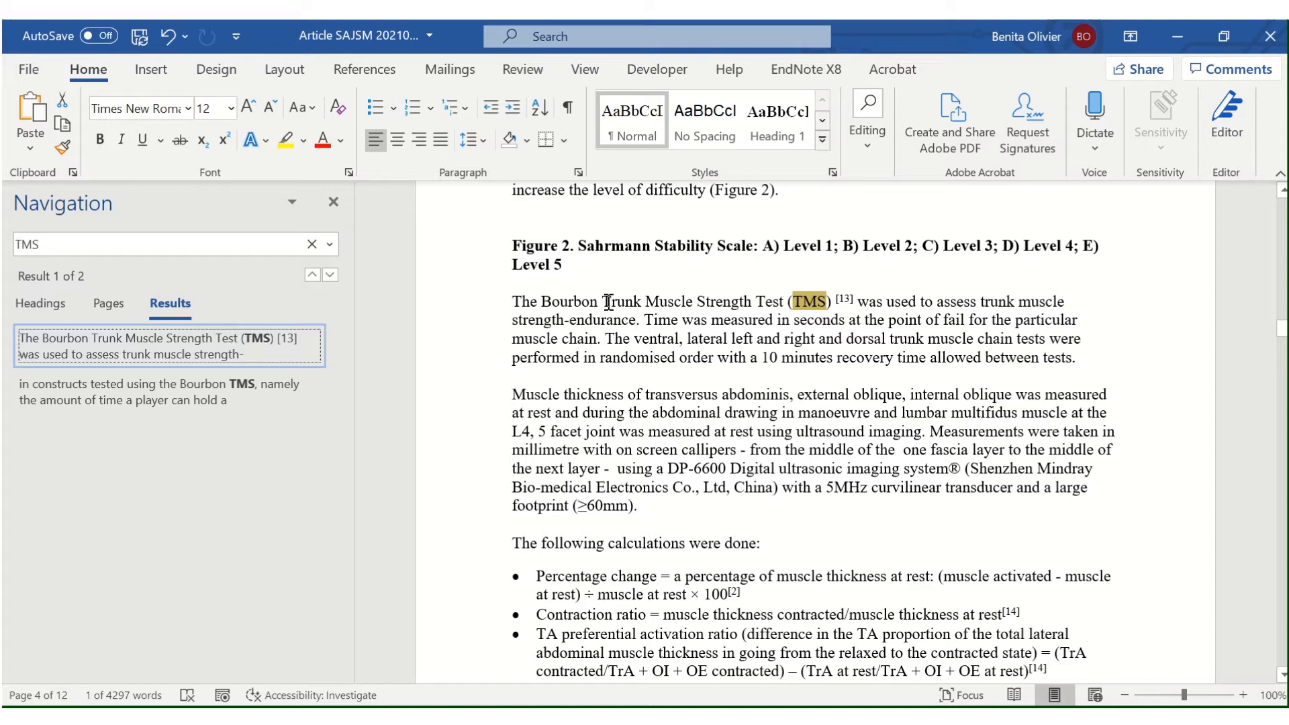
# Step: Search 'Trunk Muscle Strength Test' and visit its two matches in the abstract and Methods
pyautogui.moveTo(604, 301); pyautogui.dragTo(788, 301)
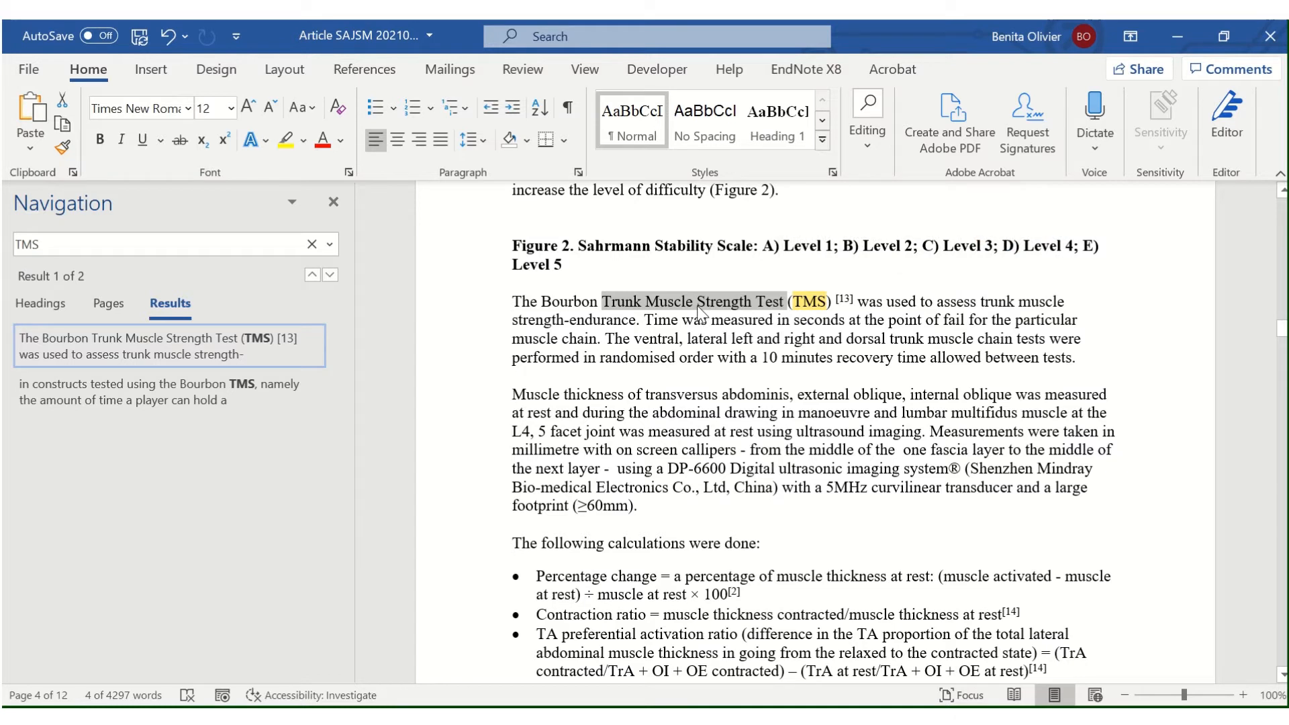
pyautogui.moveTo(703, 313)
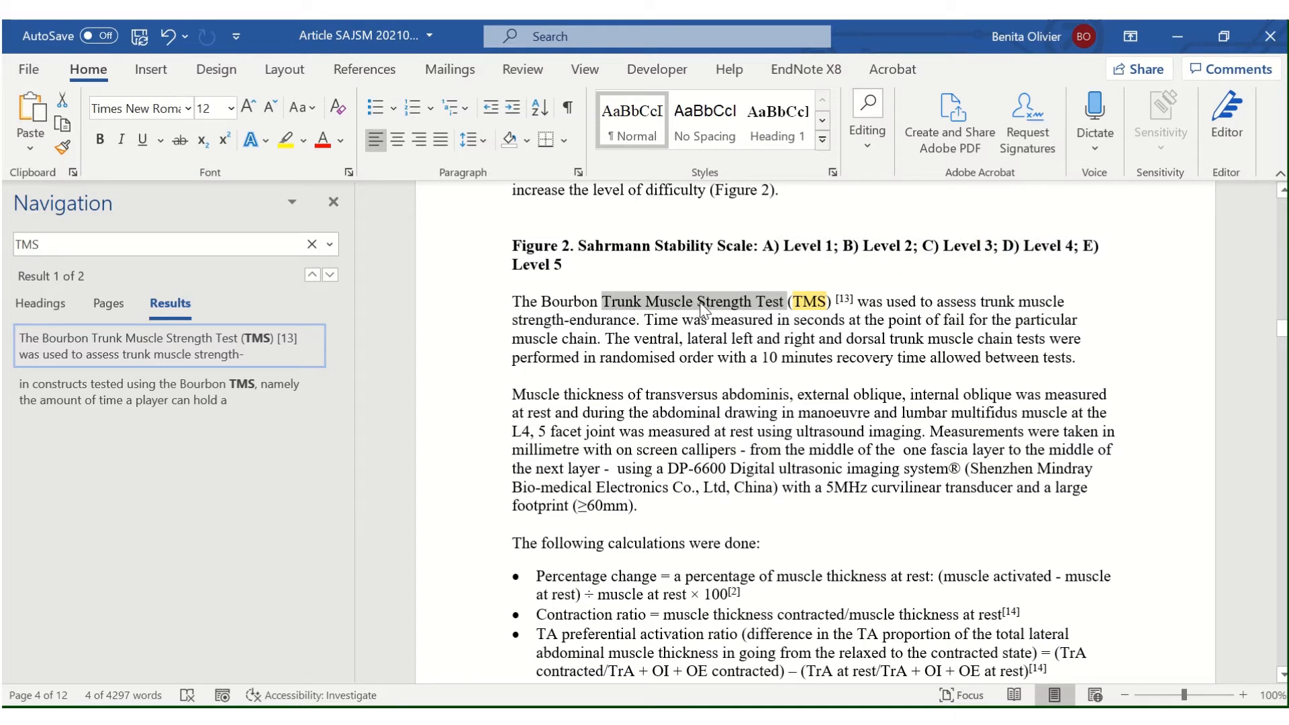
pyautogui.write('Trunk Muscle Strength Test')
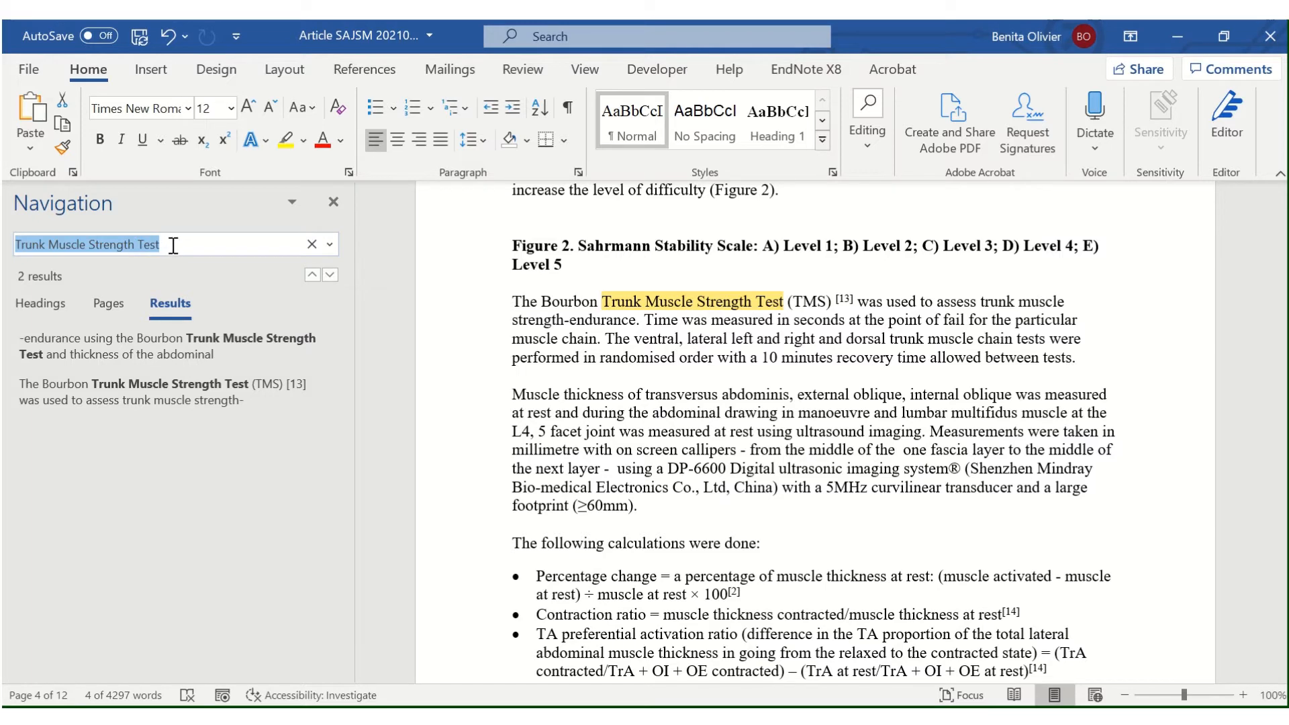
pyautogui.click(170, 345)
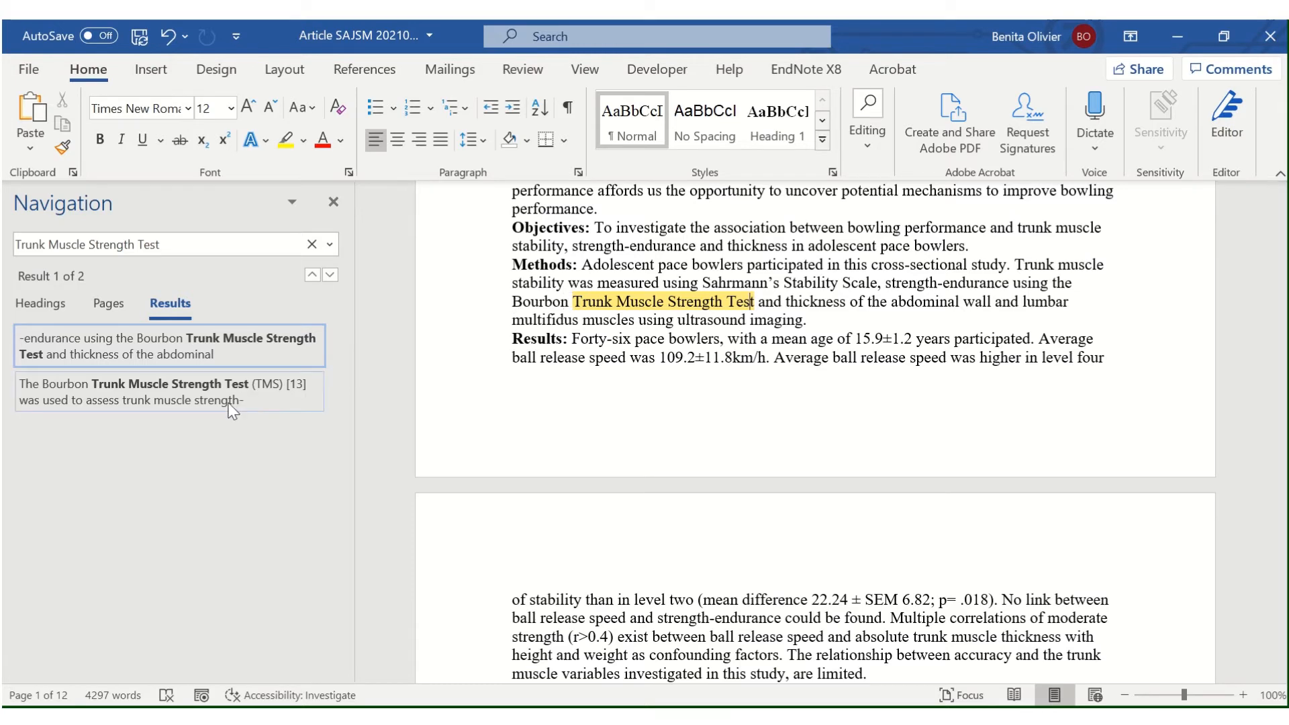
pyautogui.click(329, 274)
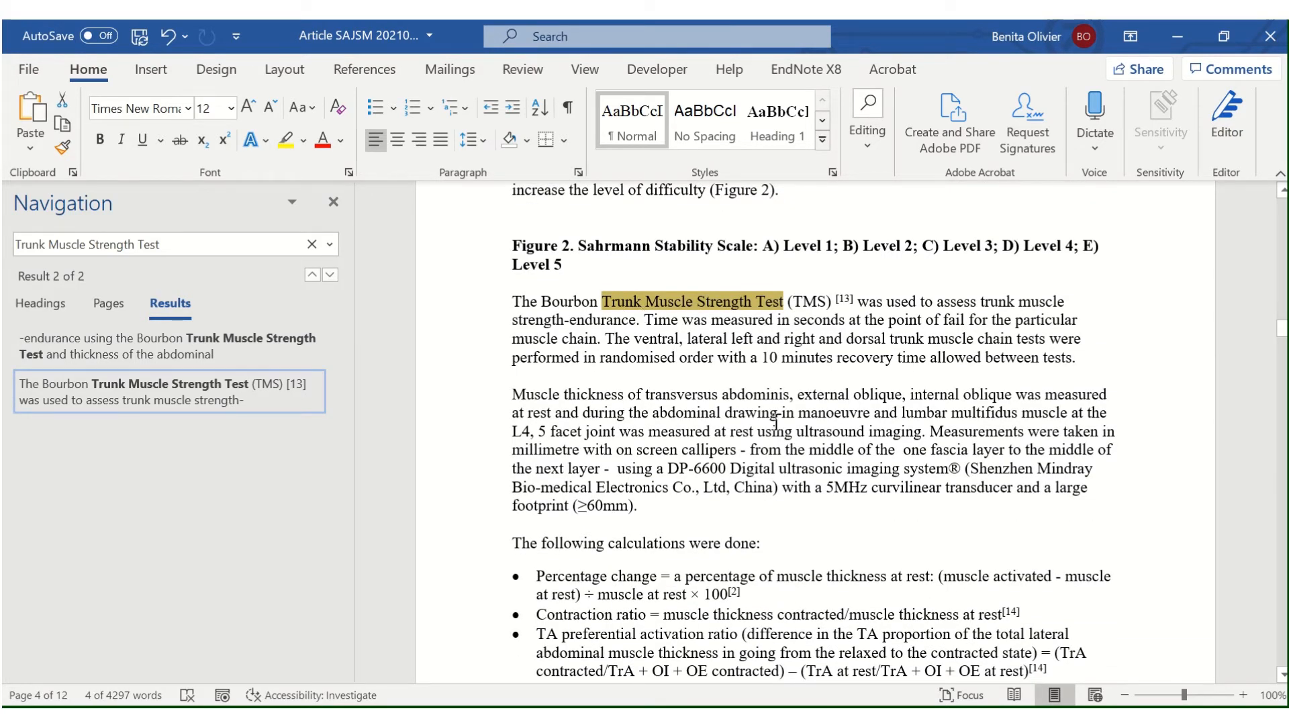
pyautogui.scroll(-3)
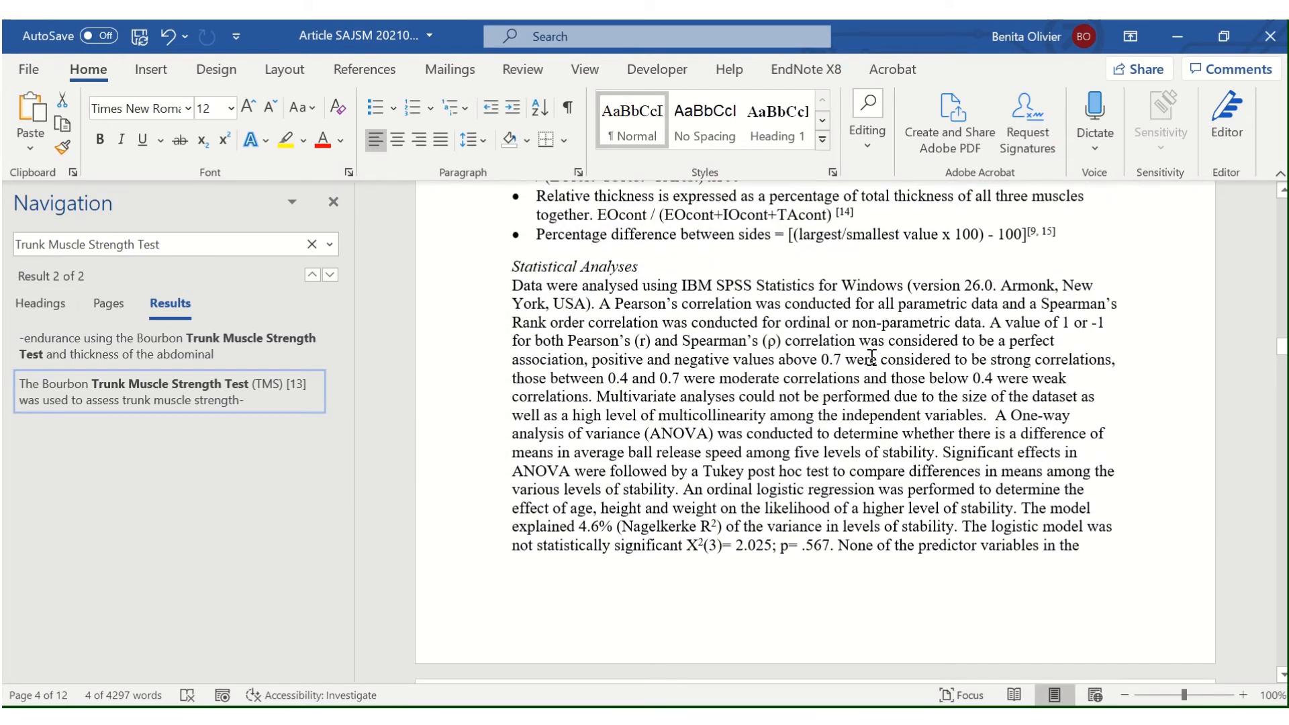
# Step: Search 'ANOVA' and visit its first and second occurrences of the three matches
pyautogui.scroll(-3)
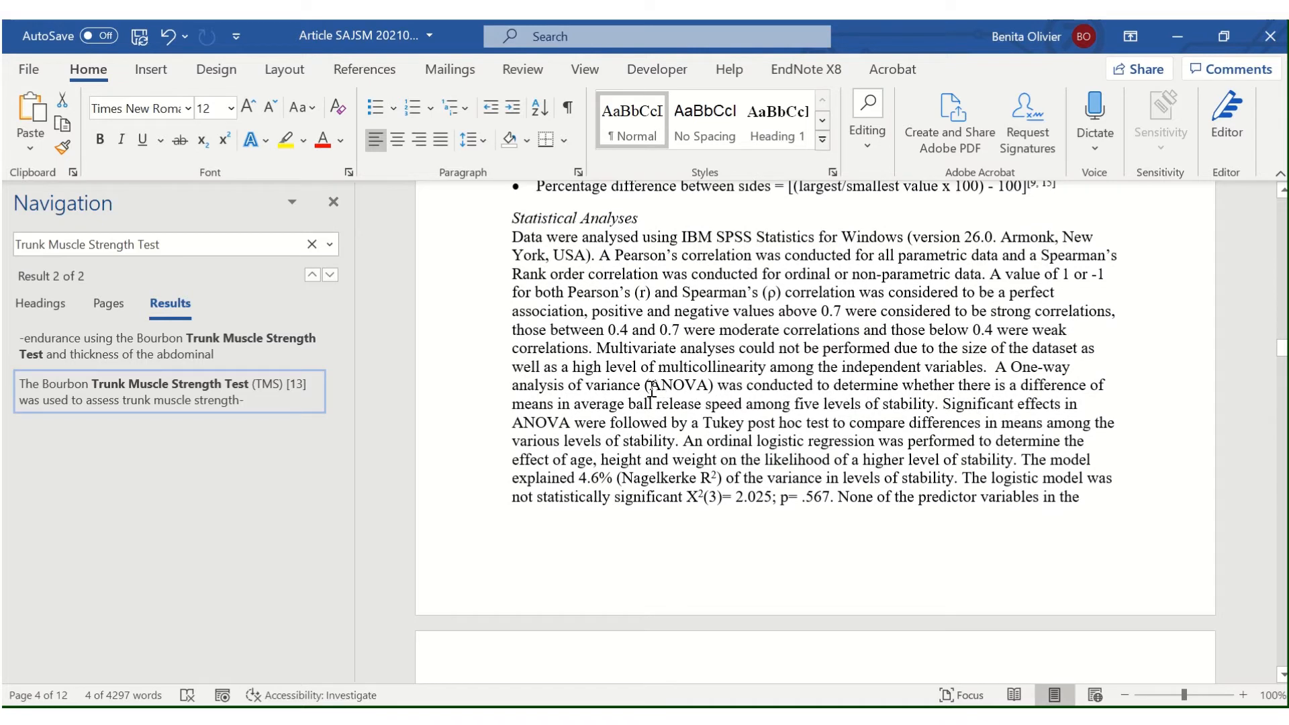
pyautogui.doubleClick(676, 386)
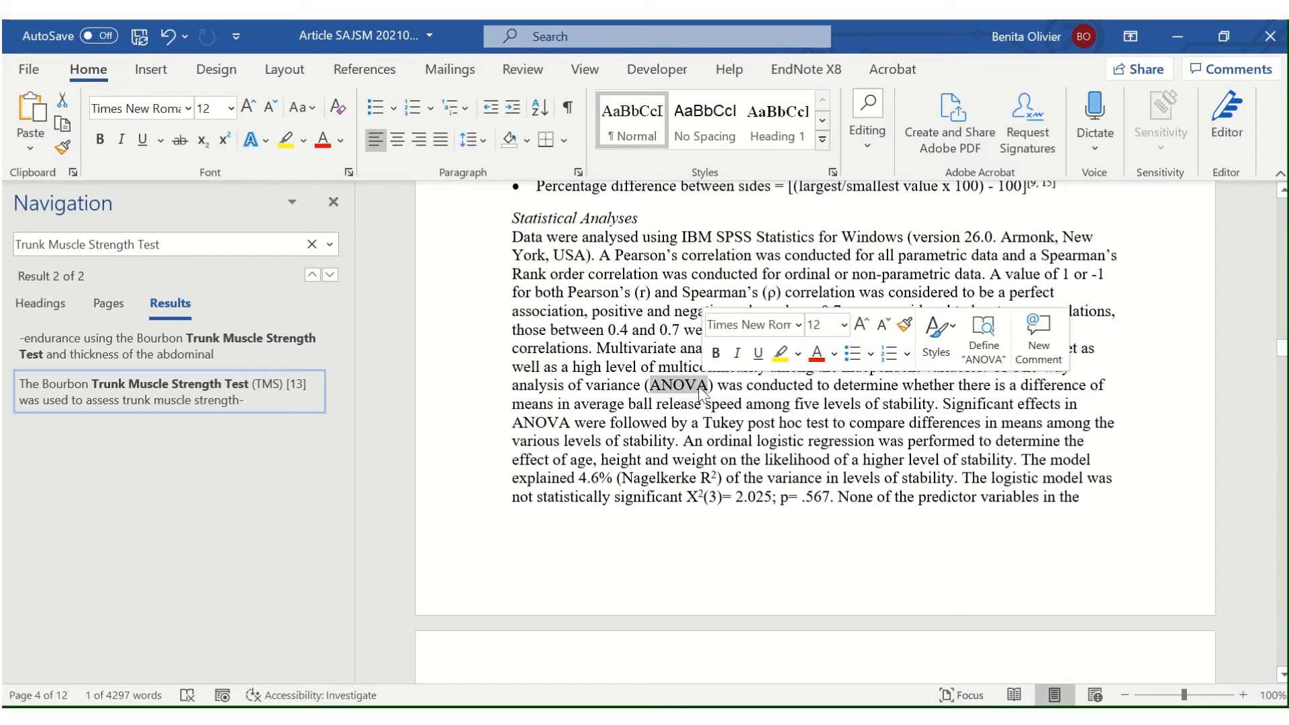
pyautogui.write('ANOVA')
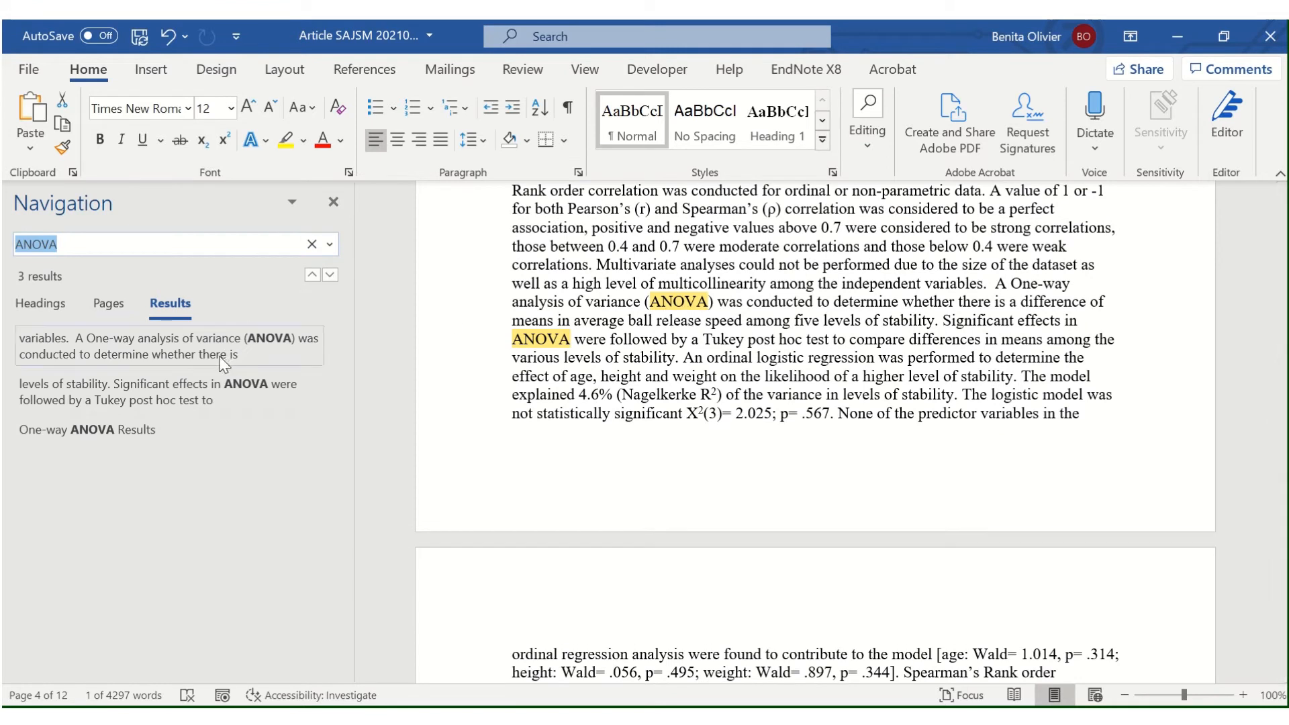
pyautogui.moveTo(161, 349)
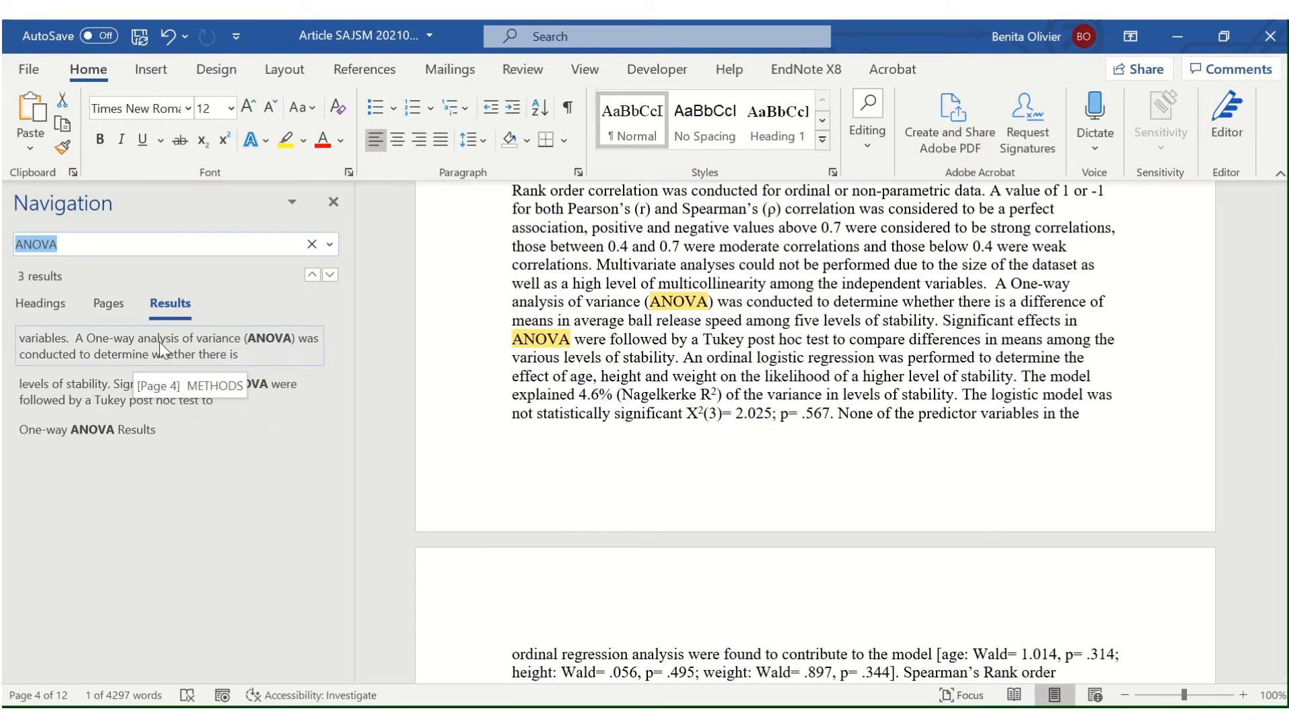
pyautogui.click(164, 345)
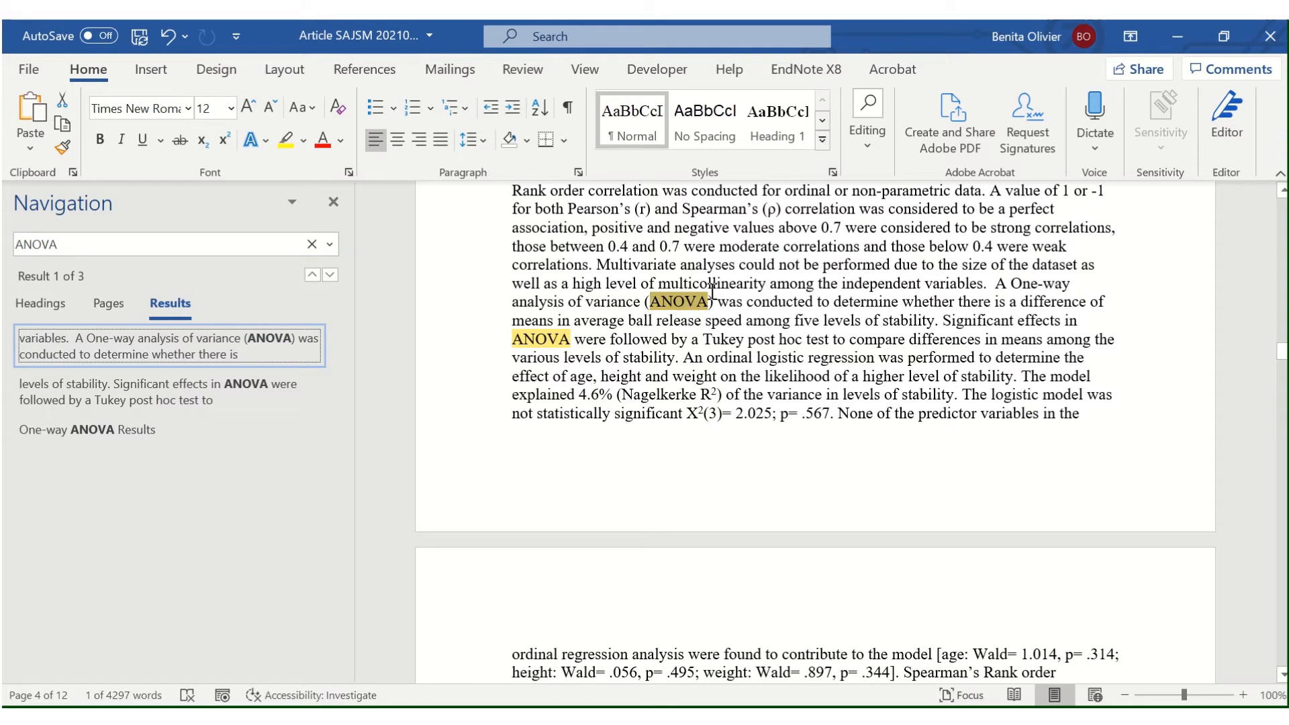
pyautogui.moveTo(1020, 280)
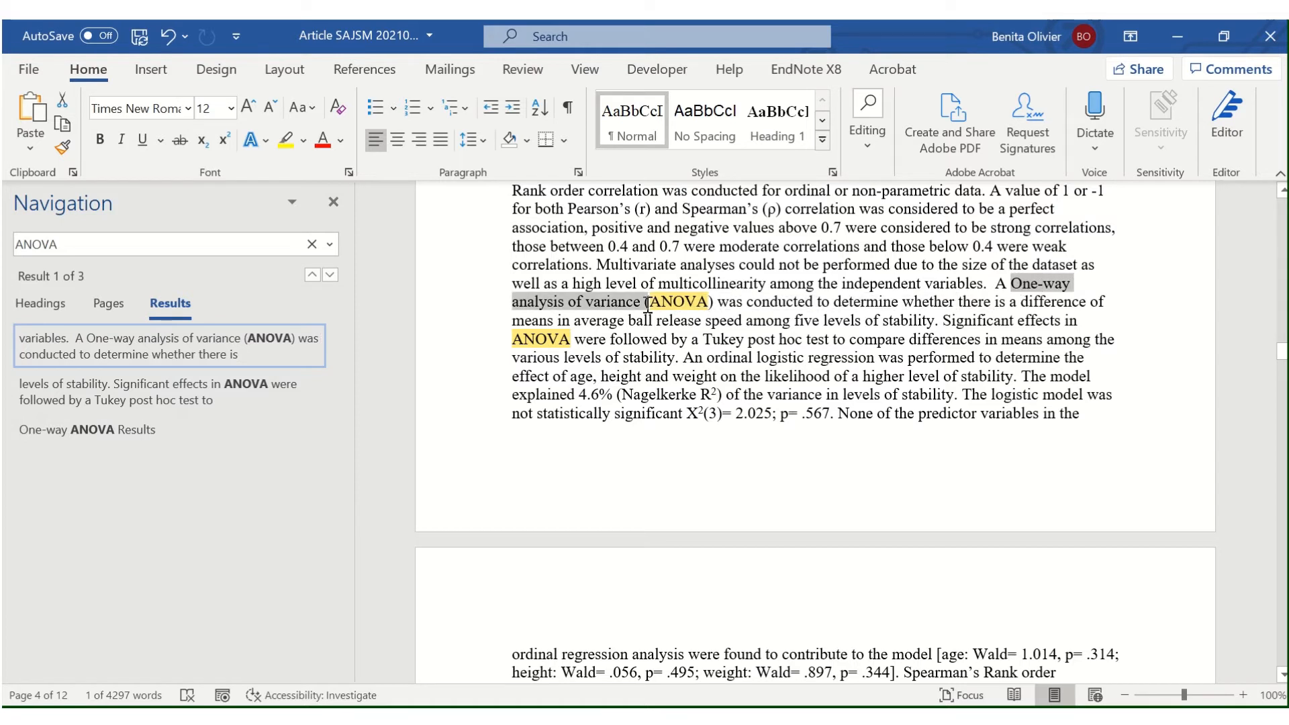
pyautogui.doubleClick(677, 302)
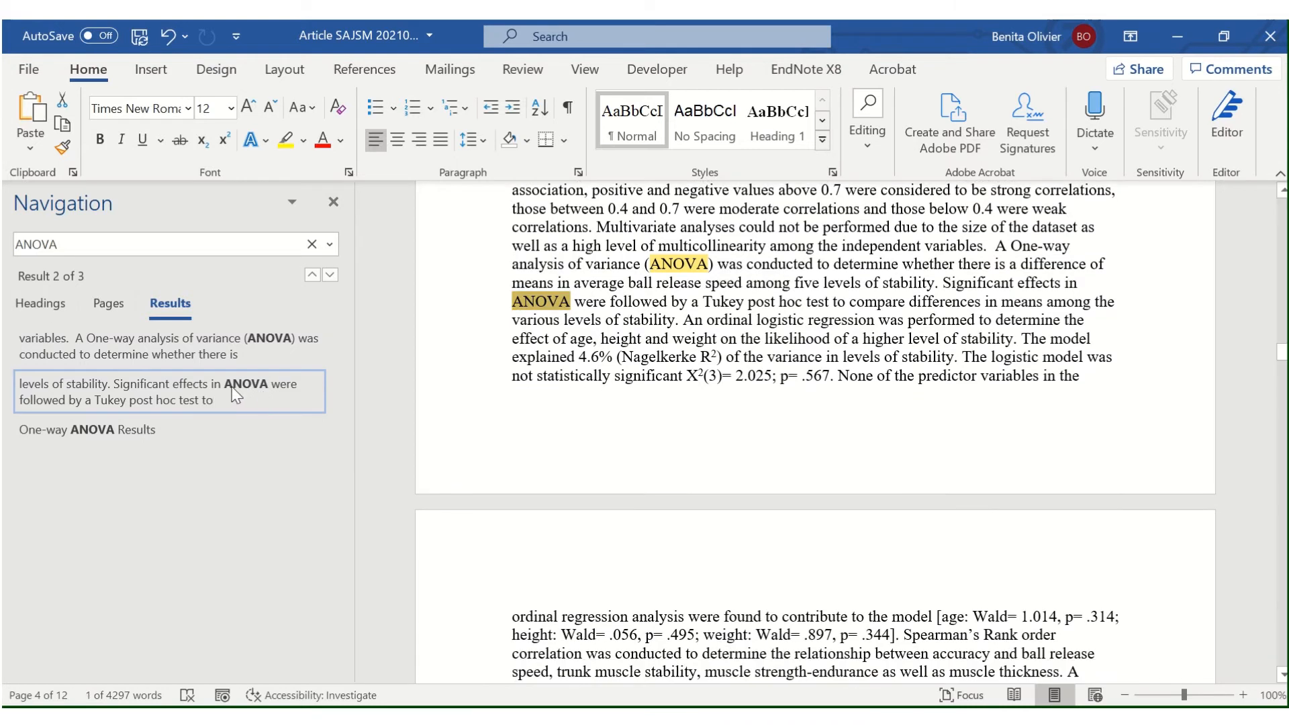
pyautogui.moveTo(243, 395)
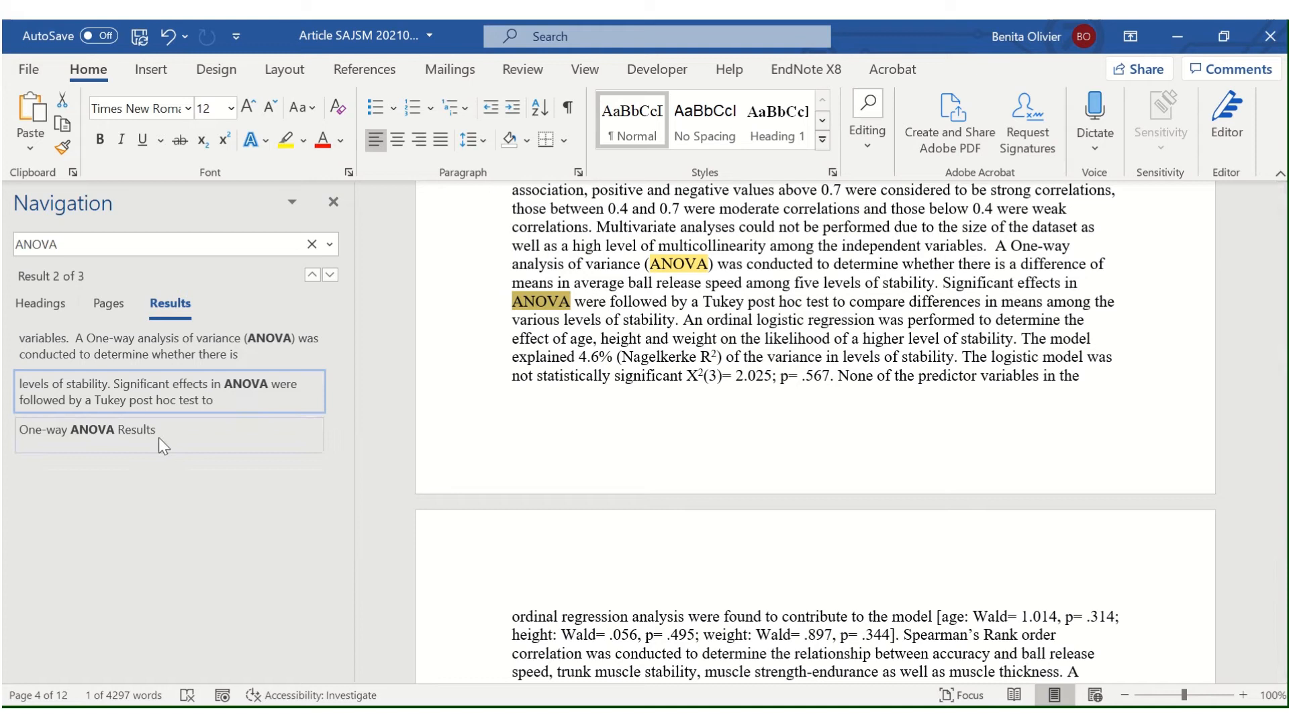
pyautogui.moveTo(159, 430)
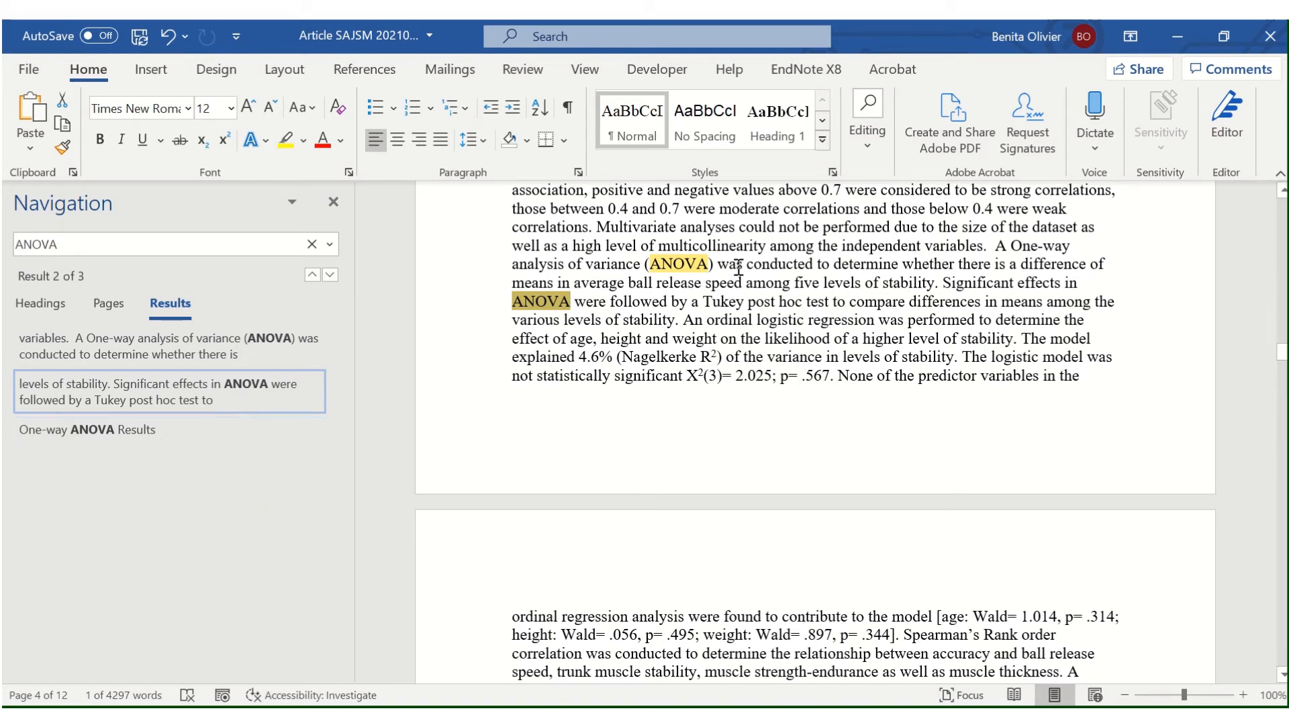
pyautogui.moveTo(696, 294)
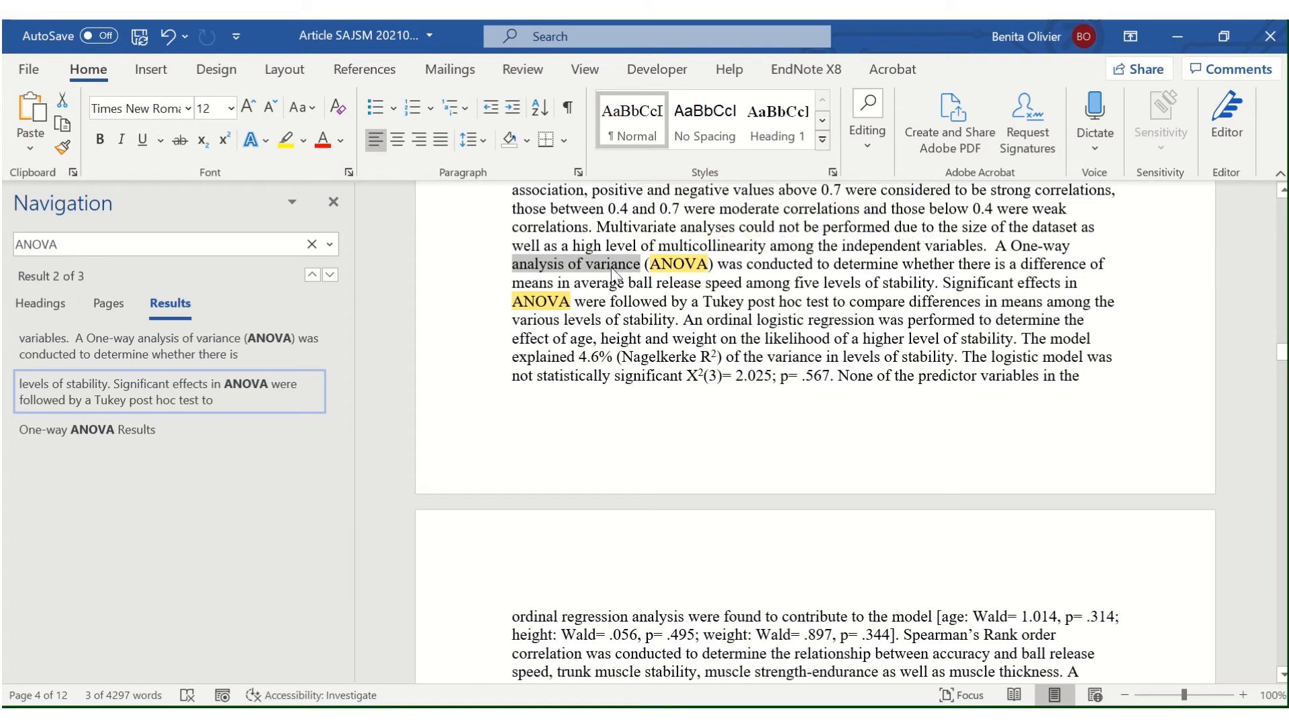
# Step: Search 'analysis of variance' and visit its Methods and Results matches
pyautogui.write('analysis of variance')
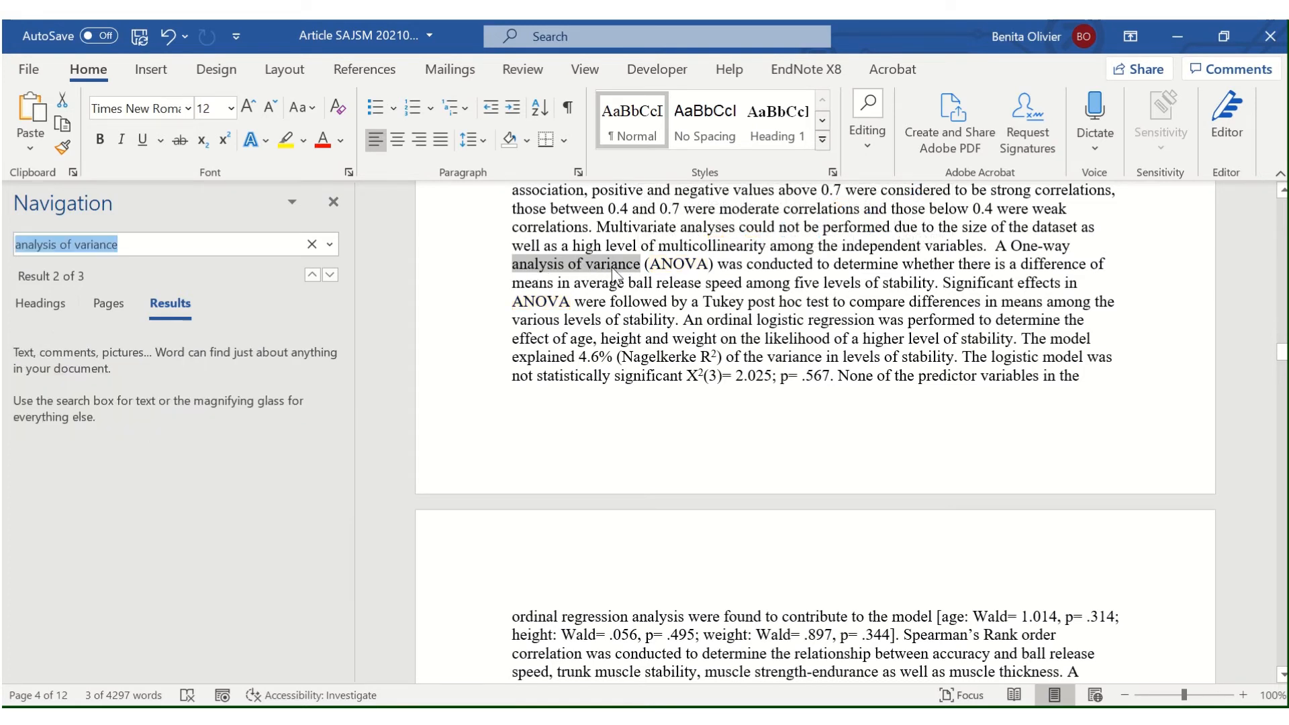
pyautogui.click(329, 274)
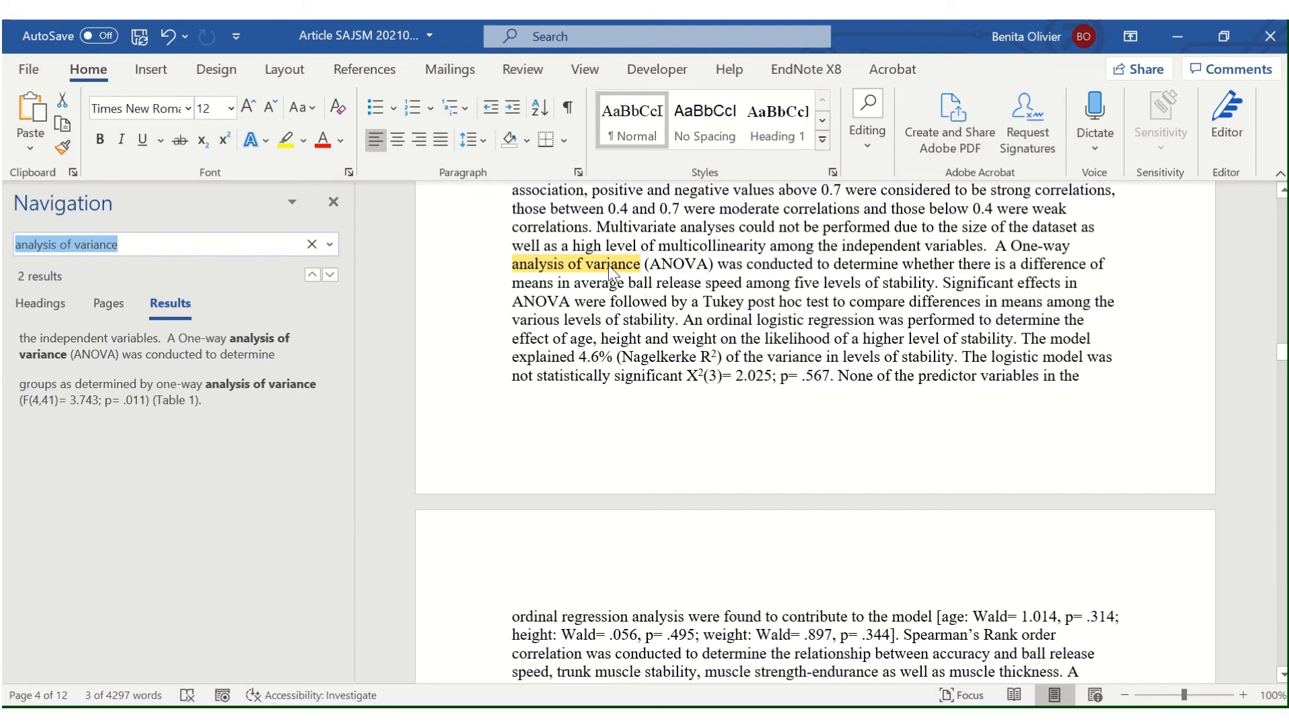
pyautogui.moveTo(237, 347)
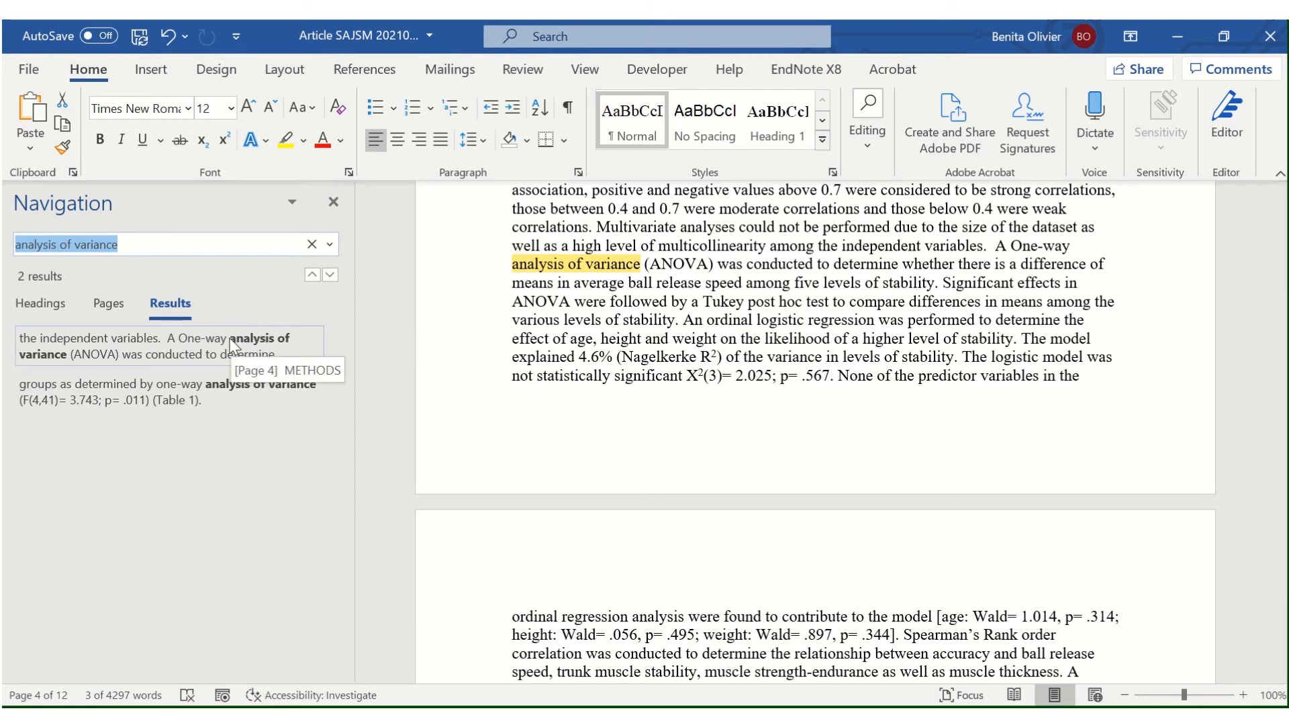
pyautogui.click(164, 347)
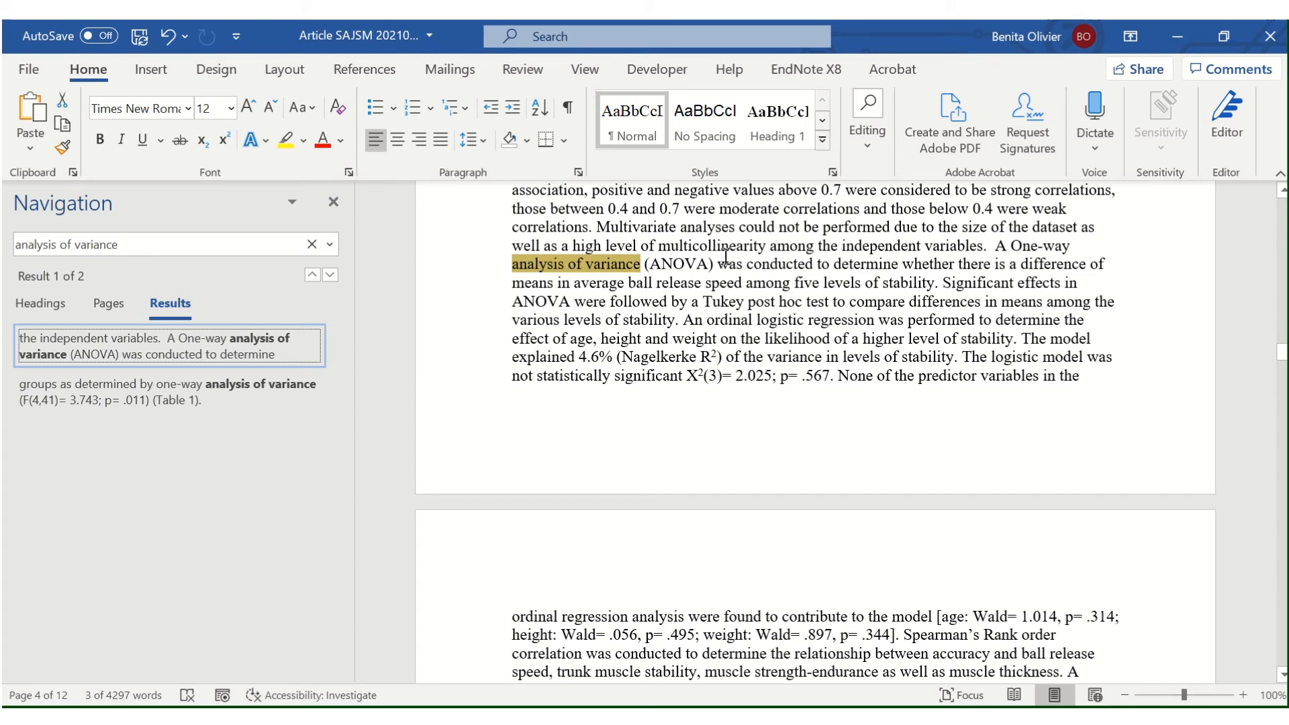
pyautogui.moveTo(675, 267)
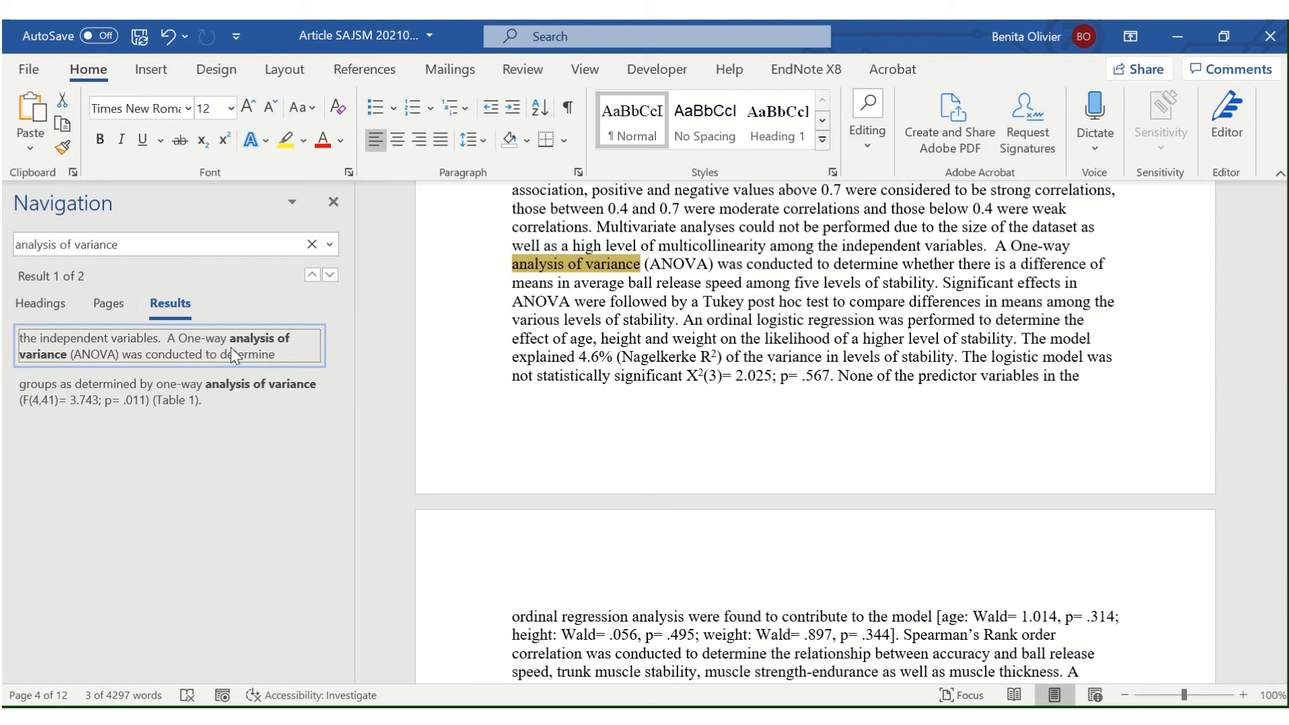
pyautogui.moveTo(241, 403)
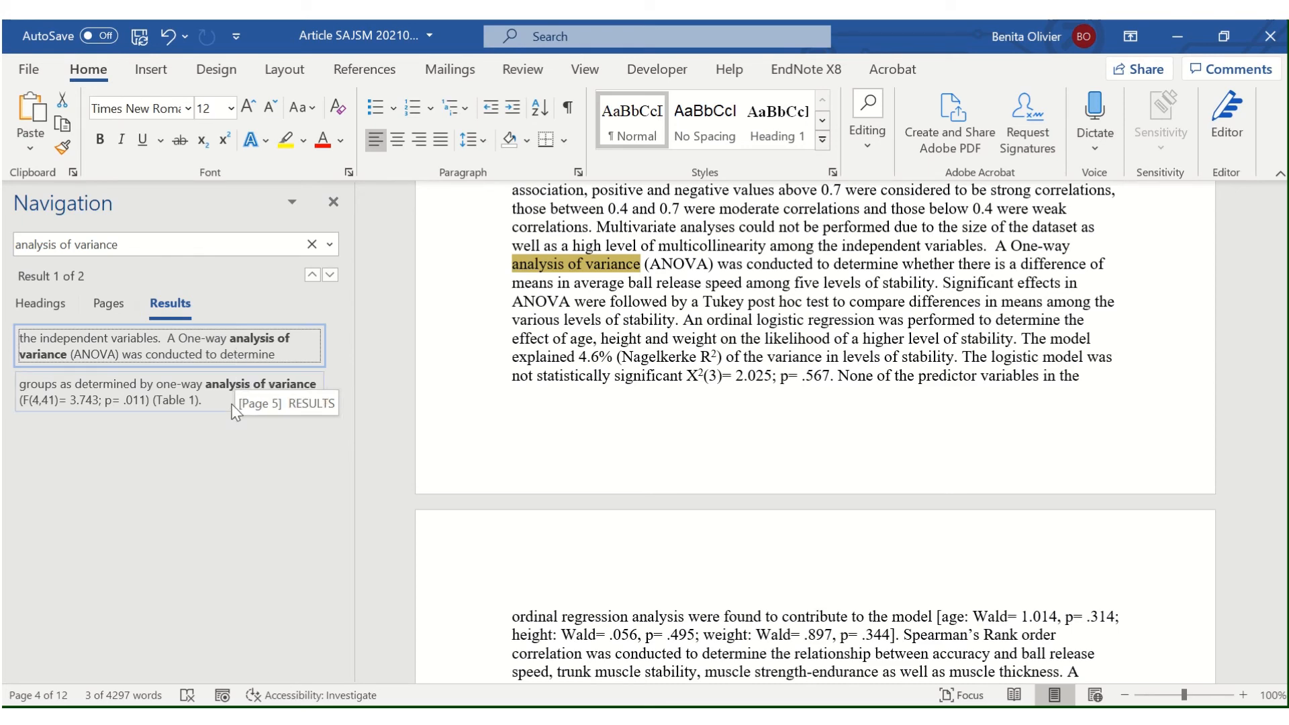
pyautogui.click(164, 393)
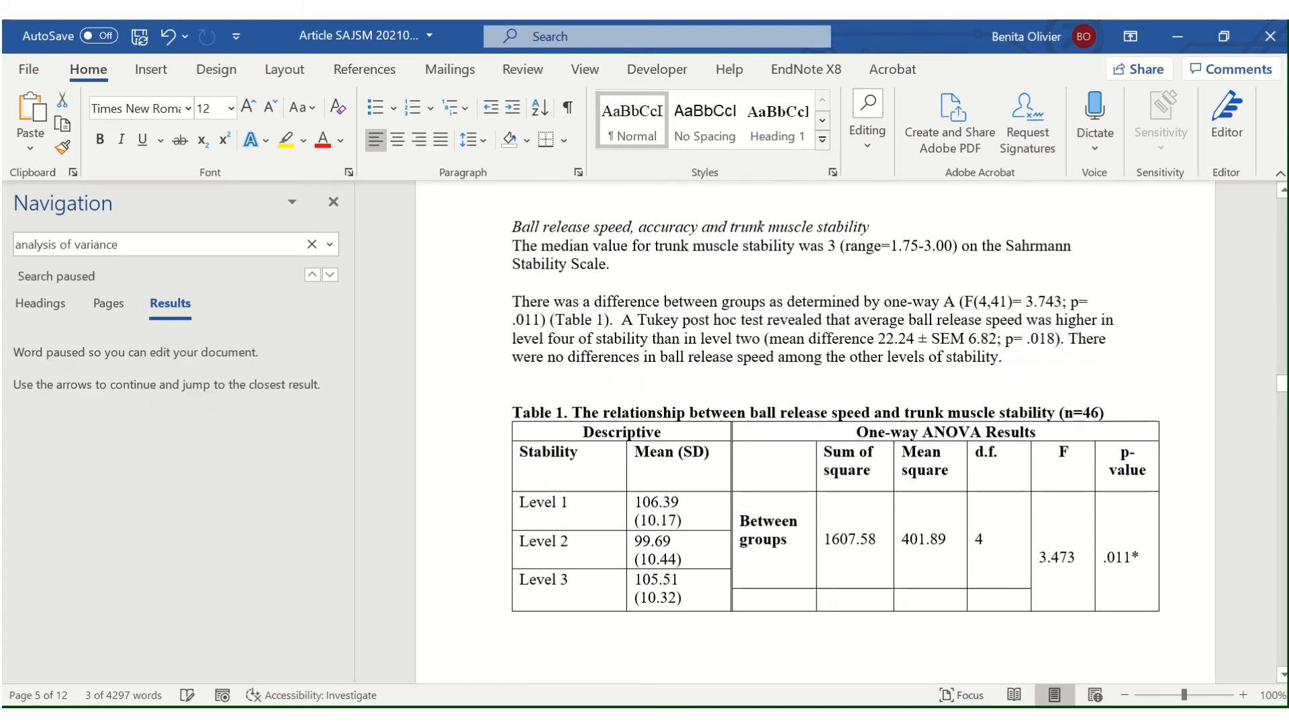
# Step: Replace 'analysis of variance' in the Results sentence with 'ANOVA'
pyautogui.write('NOVA')
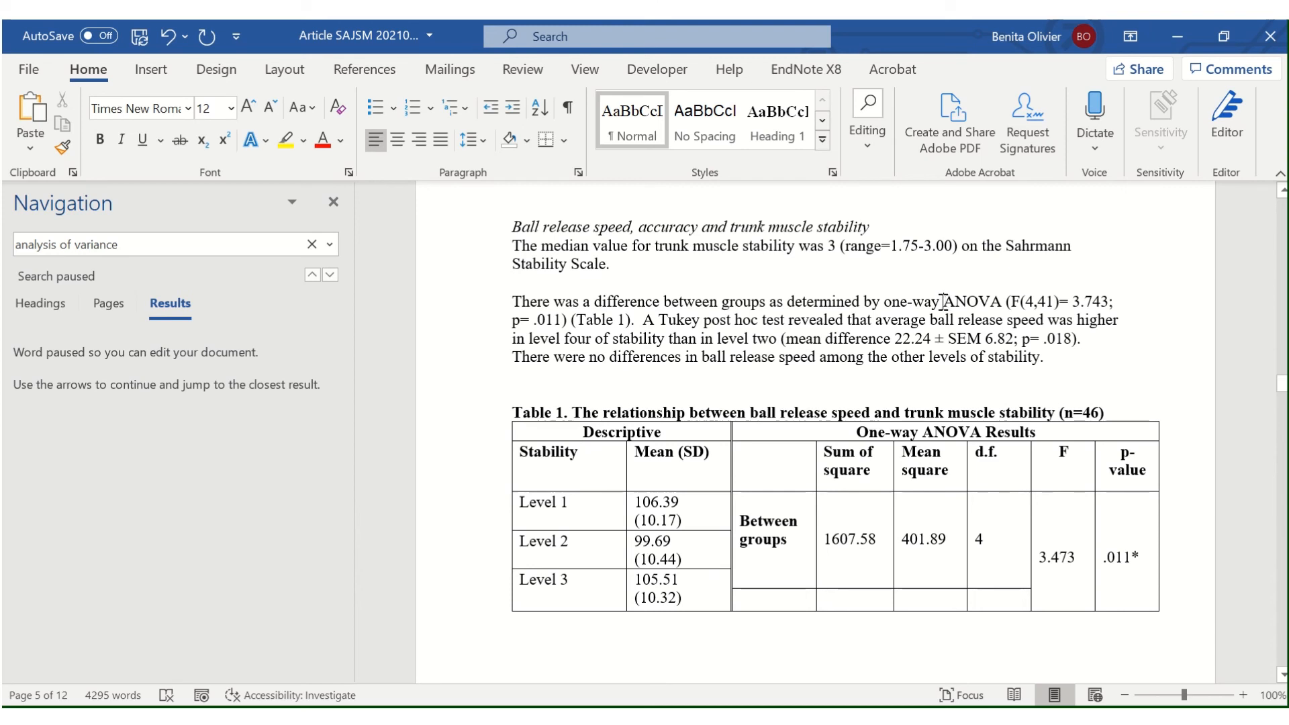
pyautogui.moveTo(944, 302)
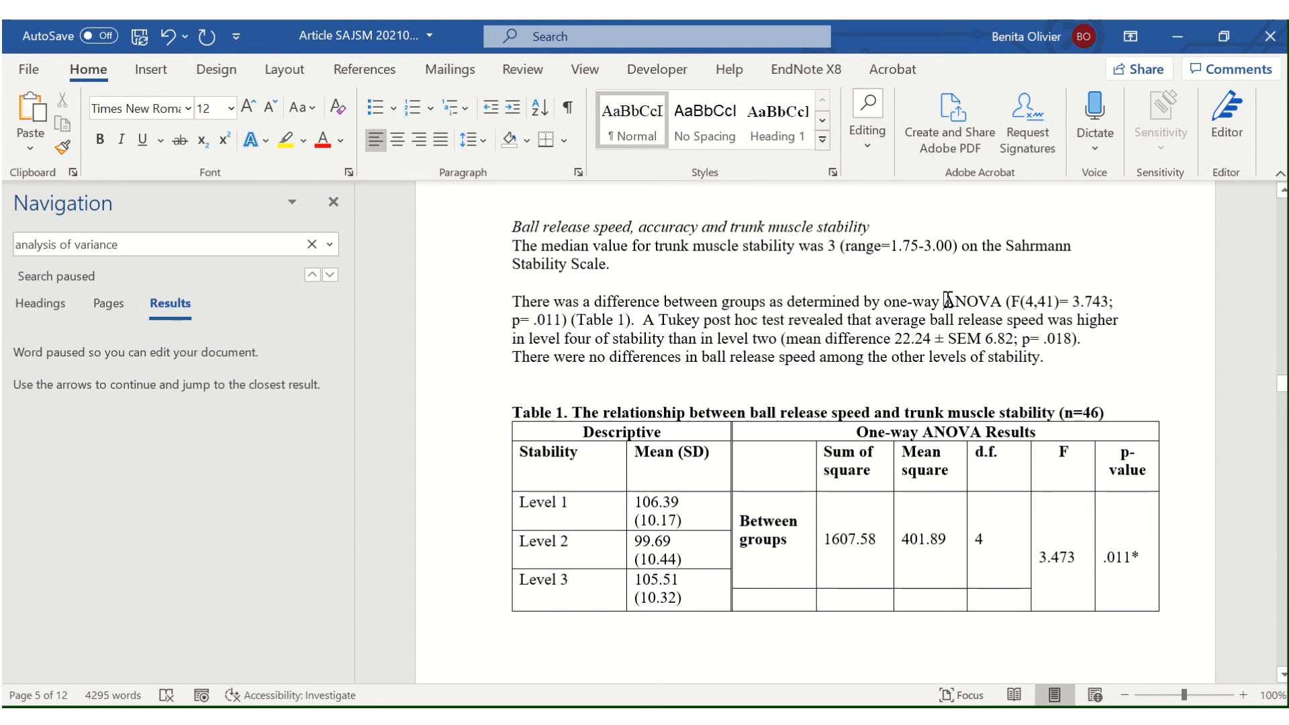